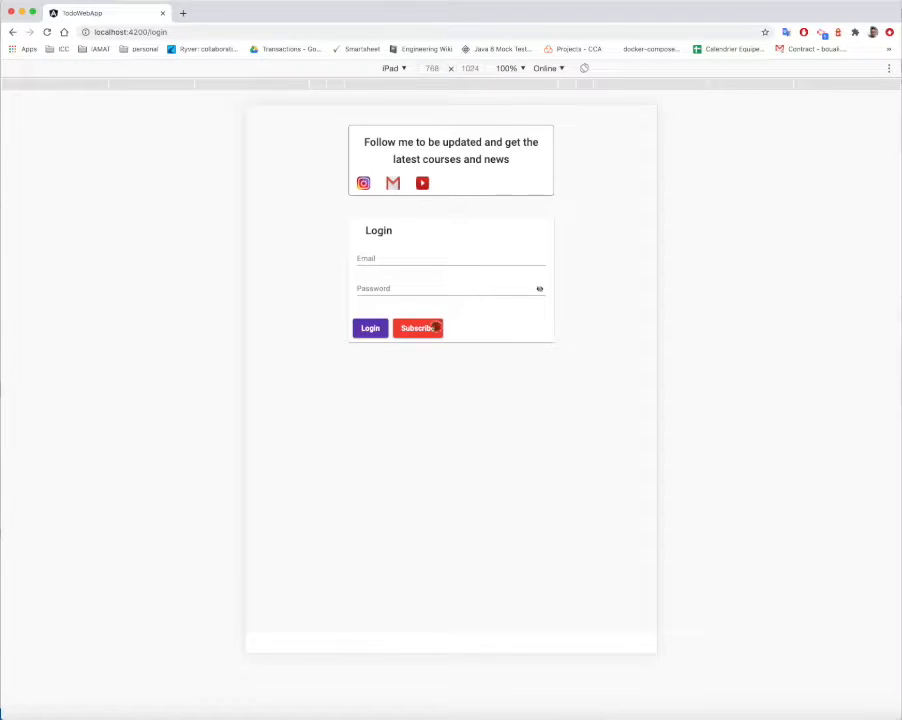
Visit the sign-up form briefly, return to login and enter the account email and password
{"action": "left_click", "coordinate": [418, 328]}
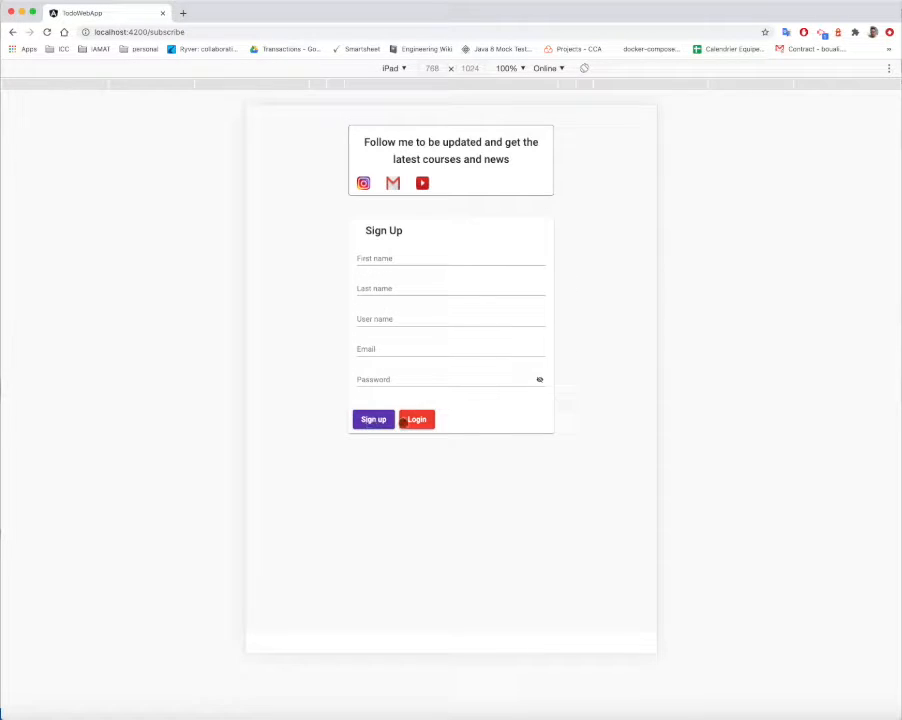
{"action": "left_click", "coordinate": [416, 420]}
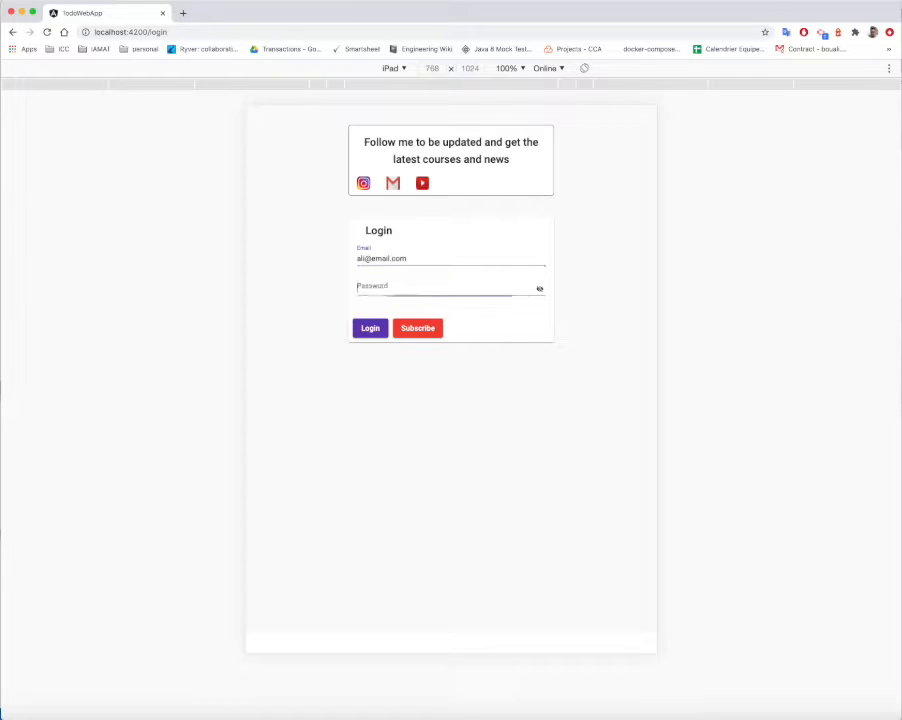
{"action": "type", "text": "password"}
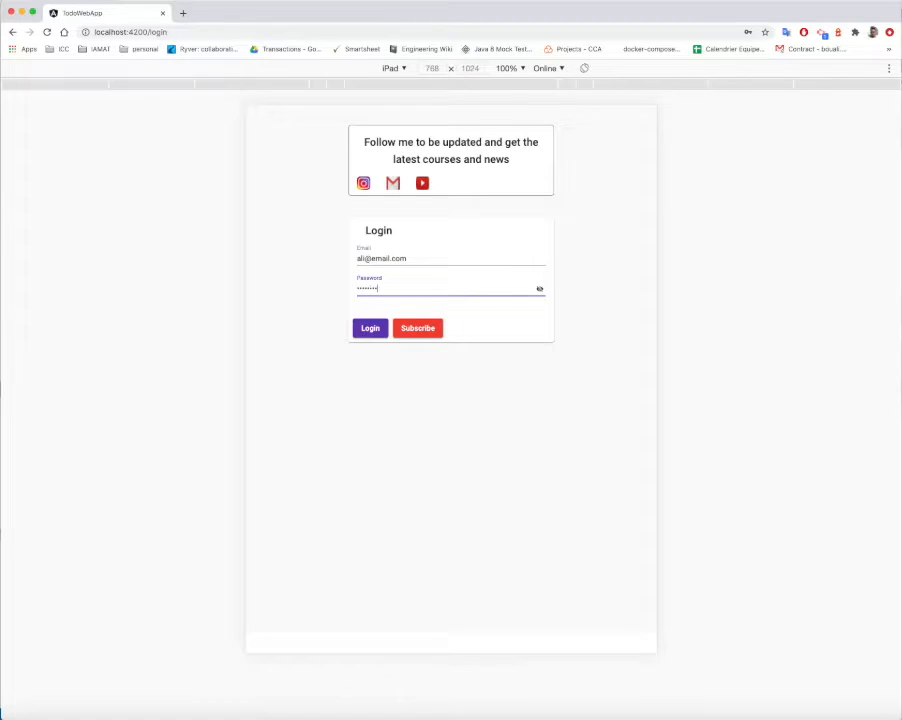
Log in, dismiss the password warning, collapse Test category and open the navigation menu
{"action": "left_click", "coordinate": [368, 328]}
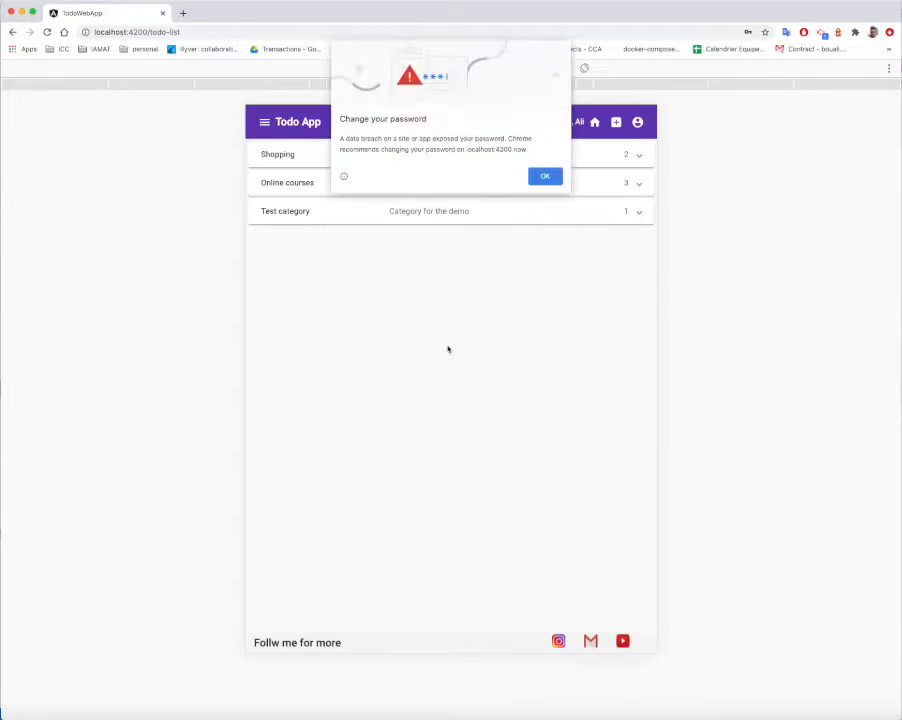
{"action": "left_click", "coordinate": [544, 176]}
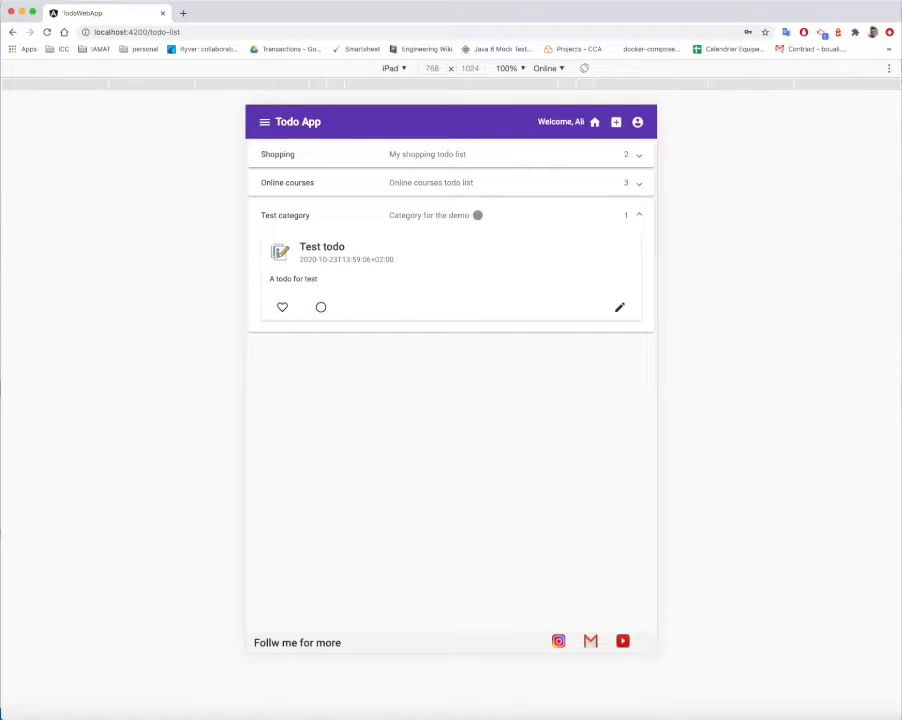
{"action": "left_click", "coordinate": [638, 214]}
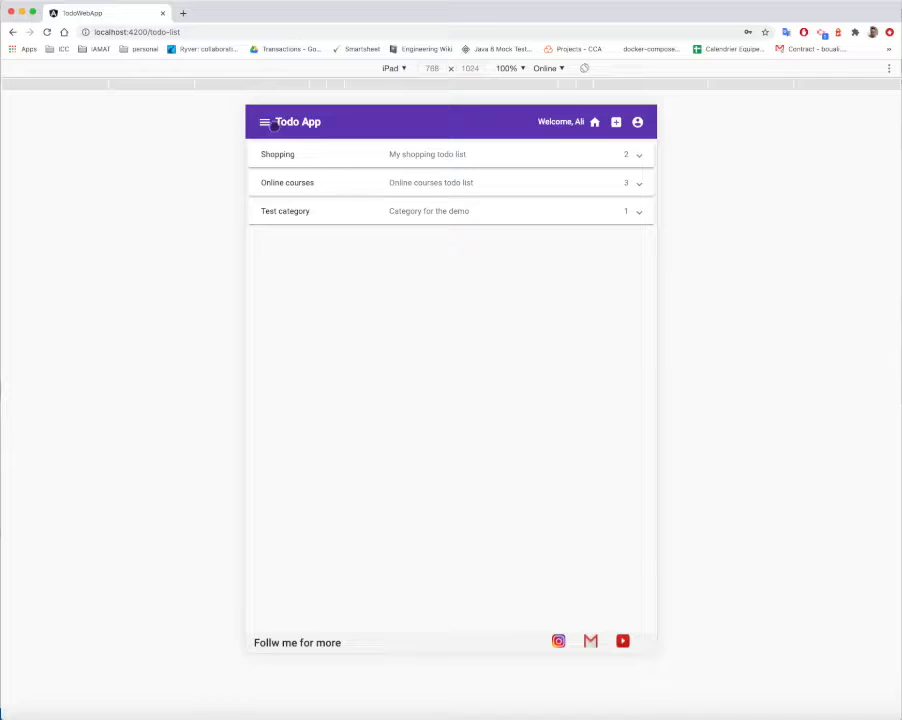
{"action": "left_click", "coordinate": [264, 122]}
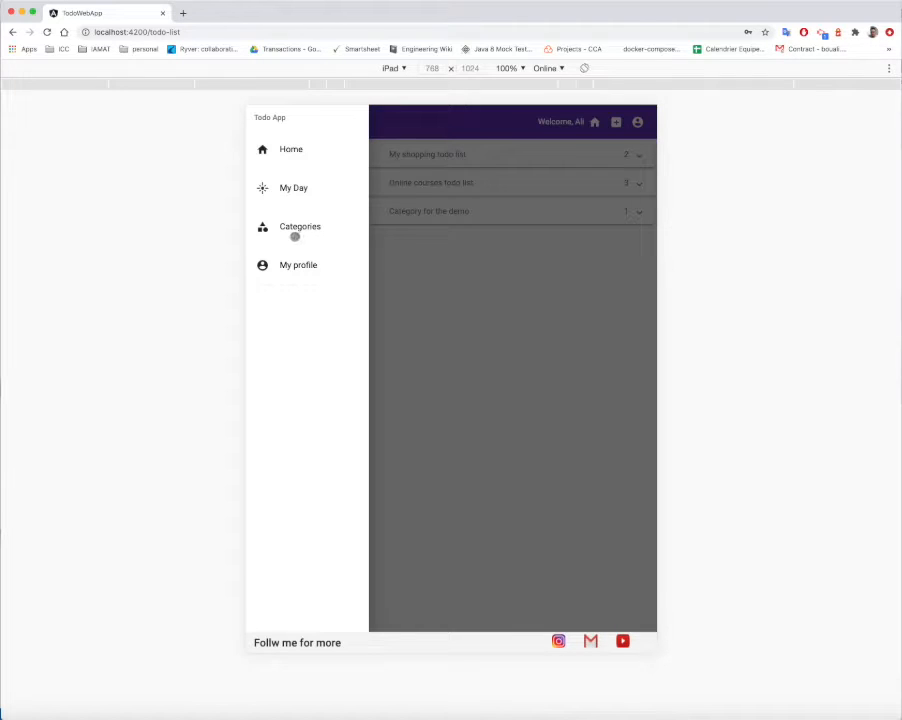
{"action": "left_click", "coordinate": [300, 226]}
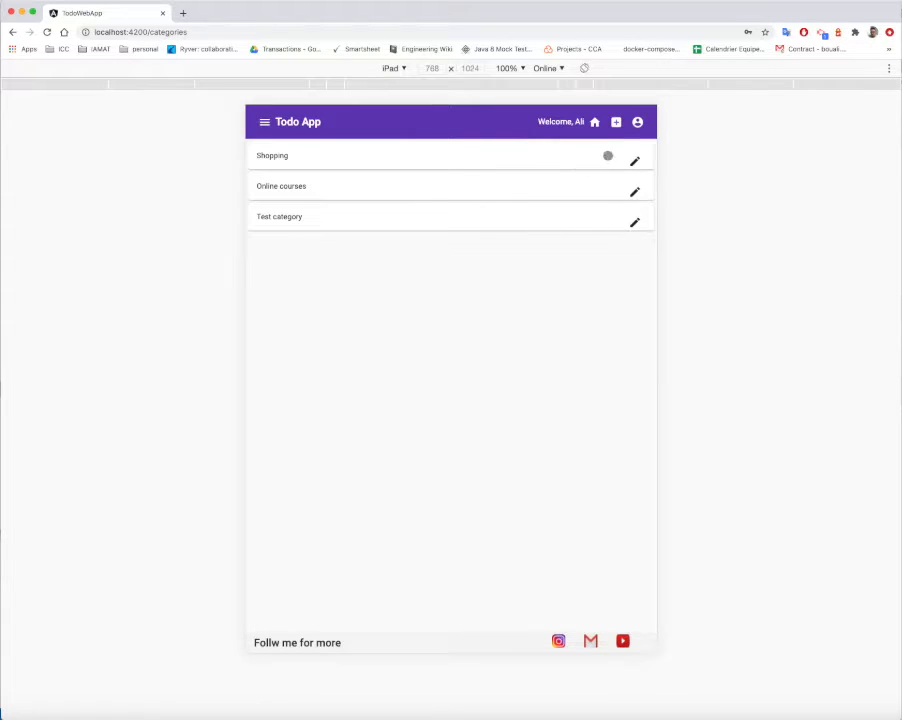
{"action": "left_click", "coordinate": [616, 122]}
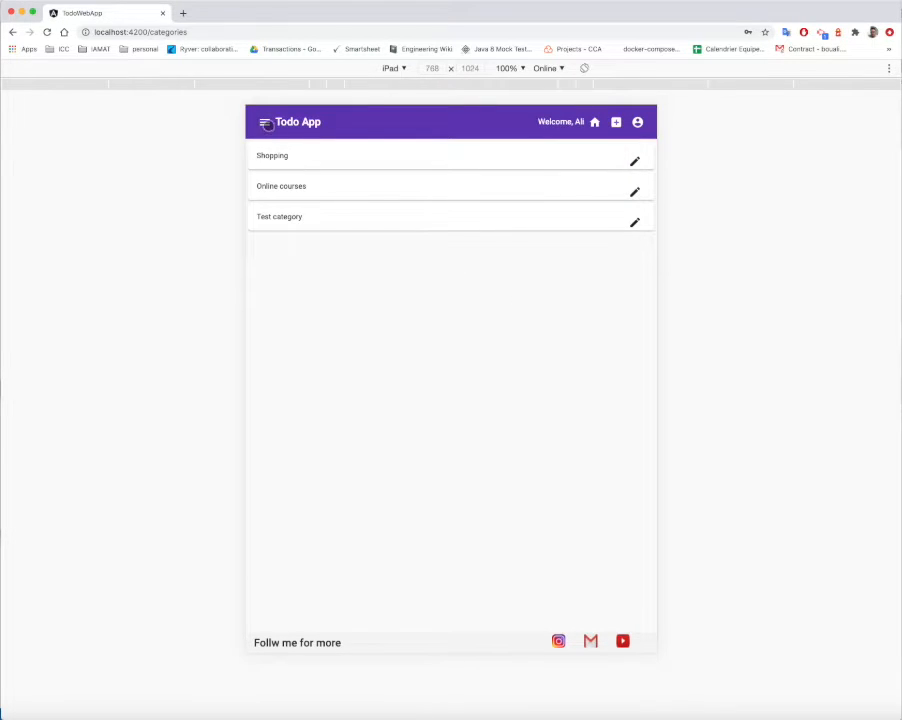
{"action": "left_click", "coordinate": [266, 122]}
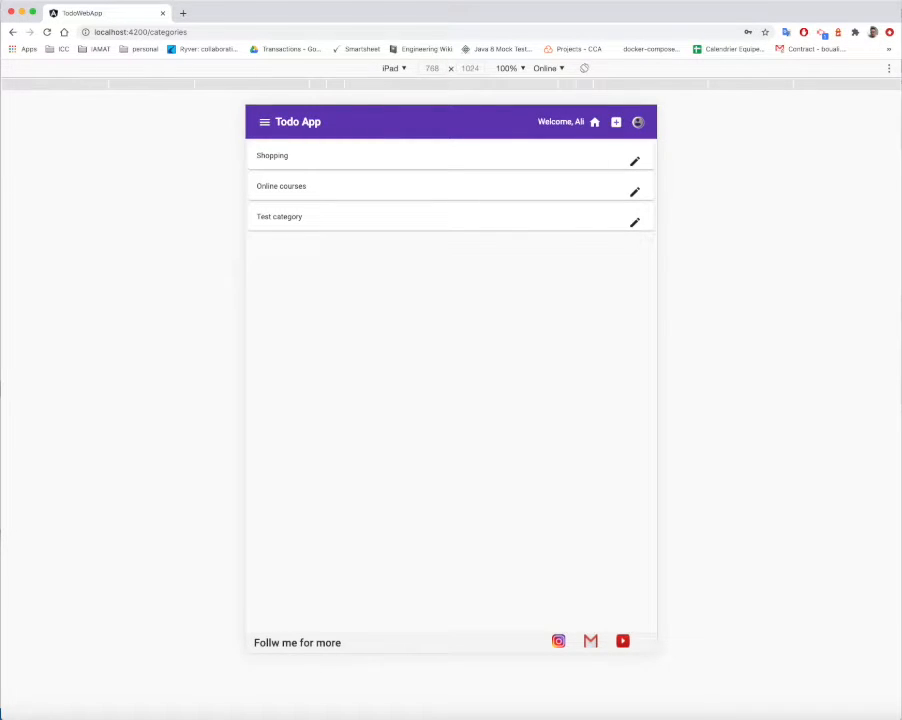
{"action": "left_click", "coordinate": [636, 122]}
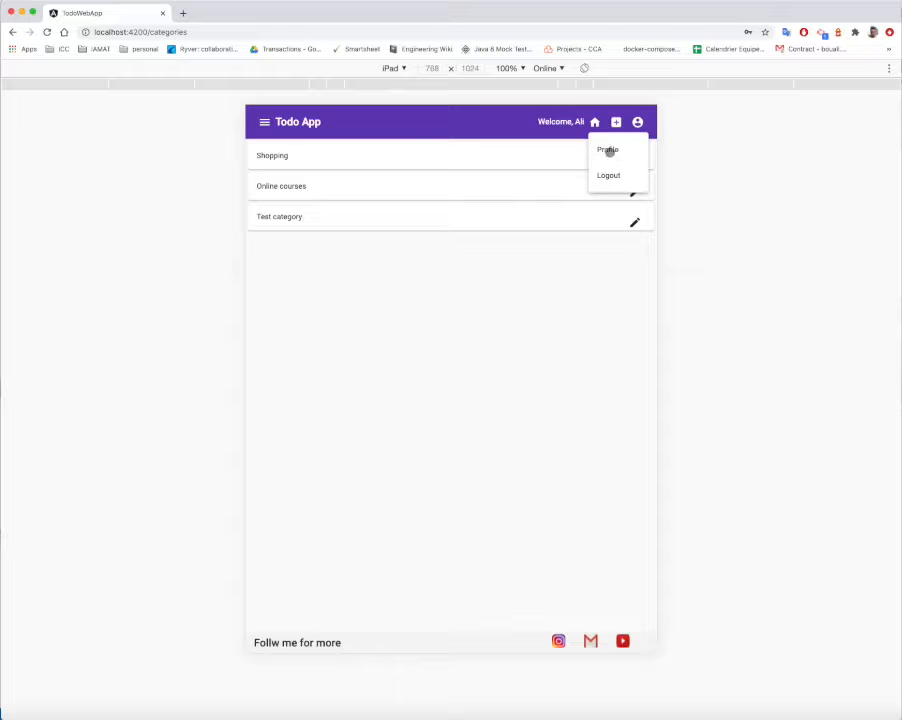
{"action": "left_click", "coordinate": [608, 150]}
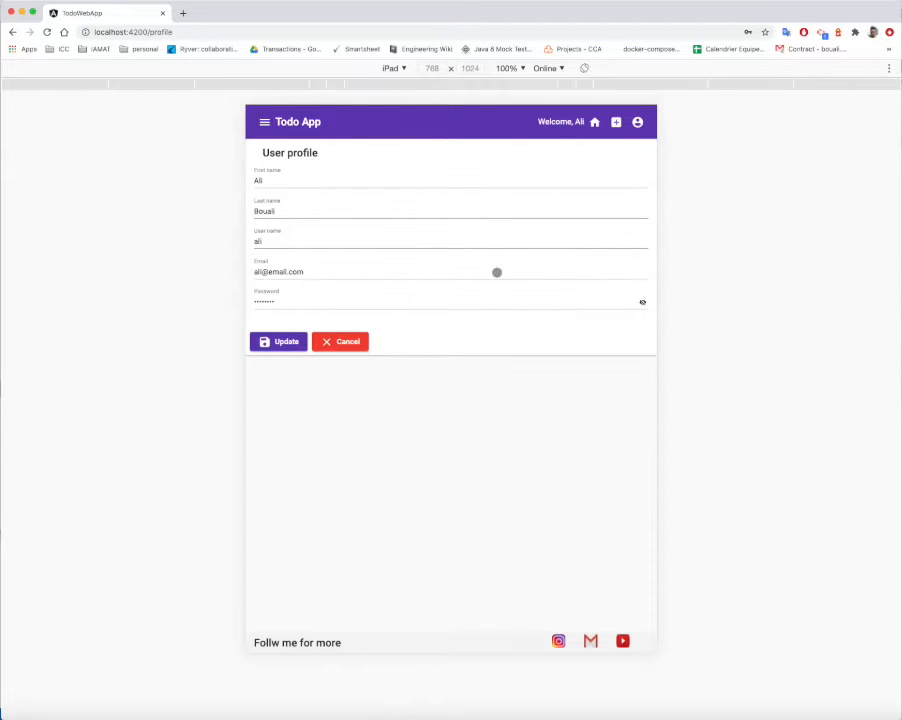
{"action": "mouse_move", "coordinate": [352, 304]}
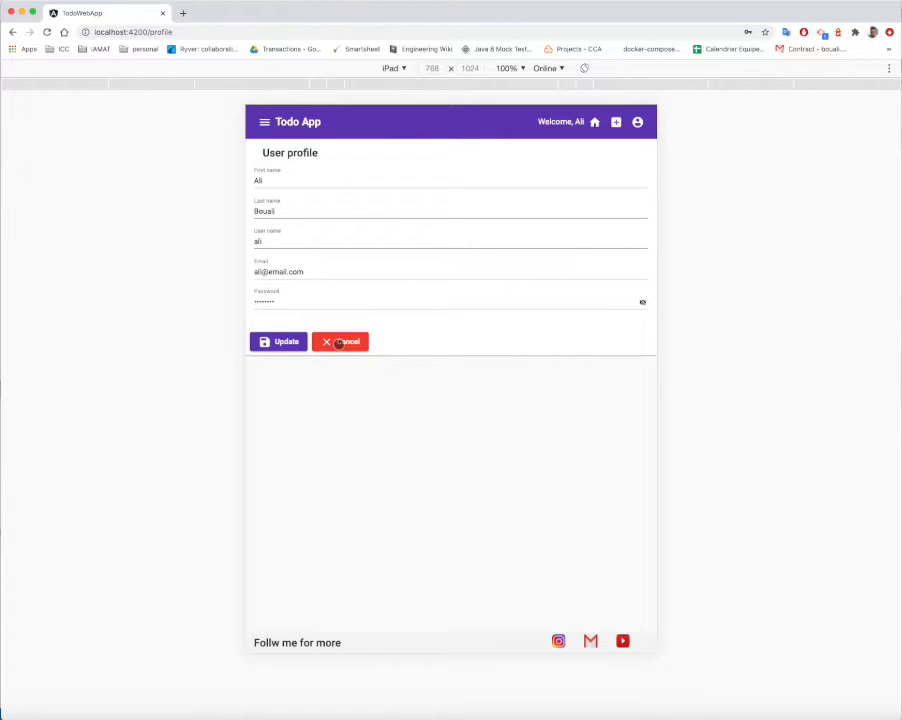
{"action": "left_click", "coordinate": [340, 340]}
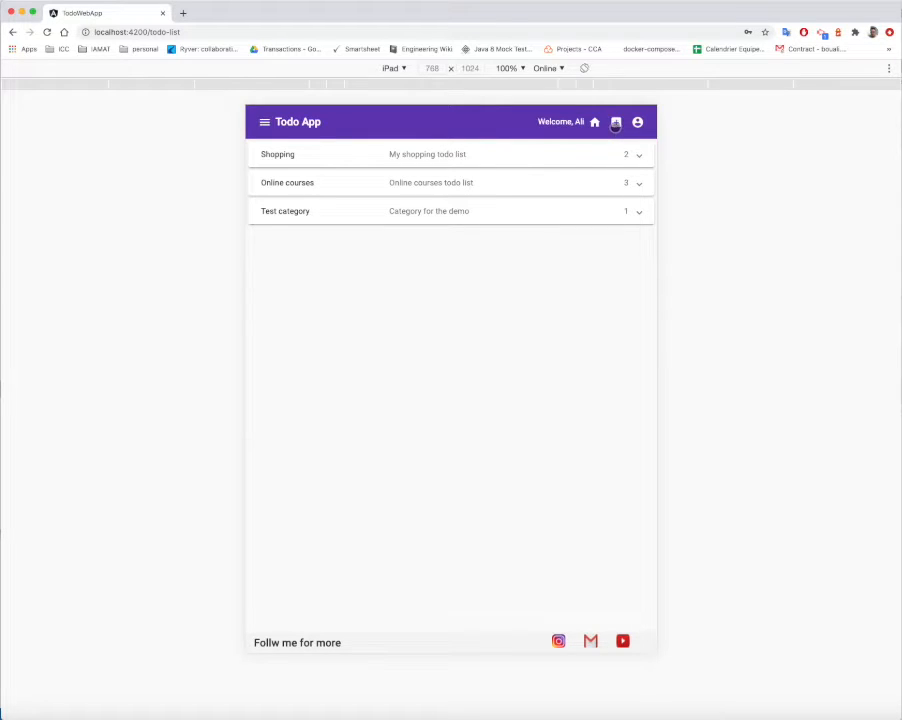
Start a new category and attempt saving it while still empty
{"action": "left_click", "coordinate": [616, 122]}
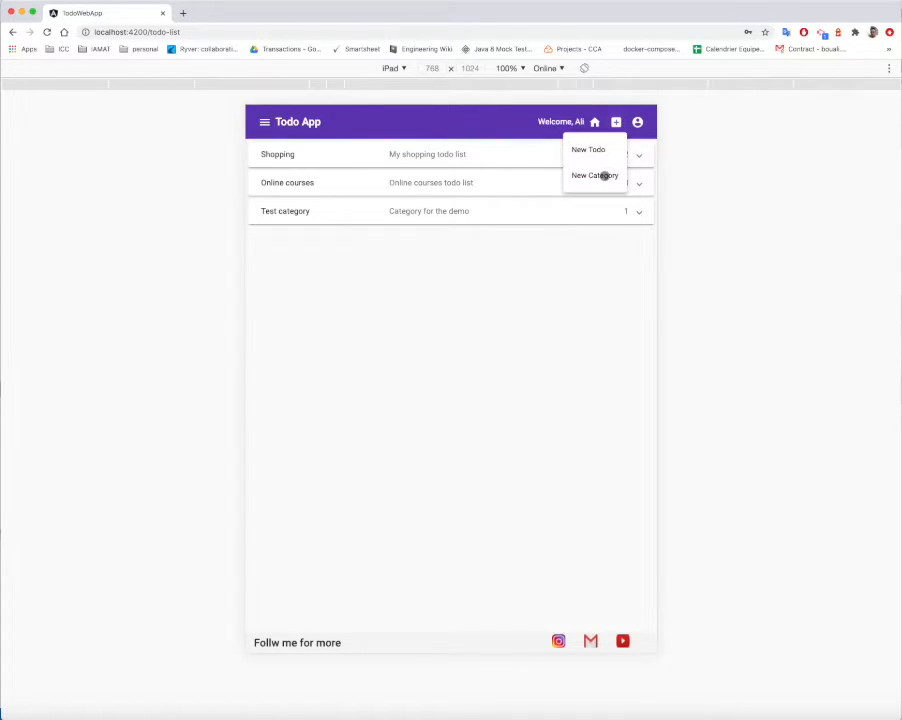
{"action": "left_click", "coordinate": [594, 176]}
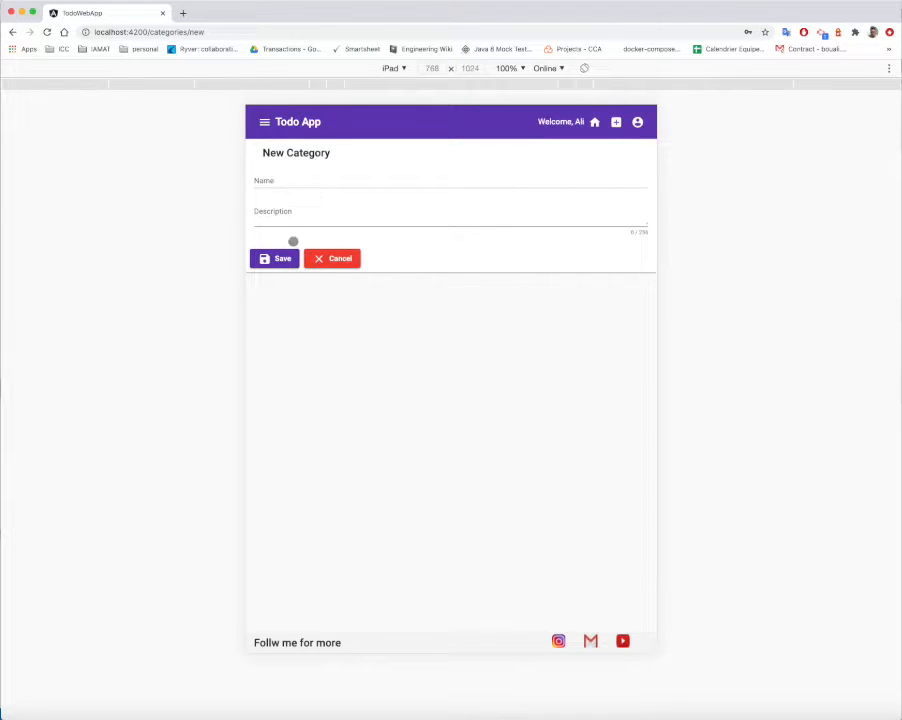
{"action": "left_click", "coordinate": [276, 258]}
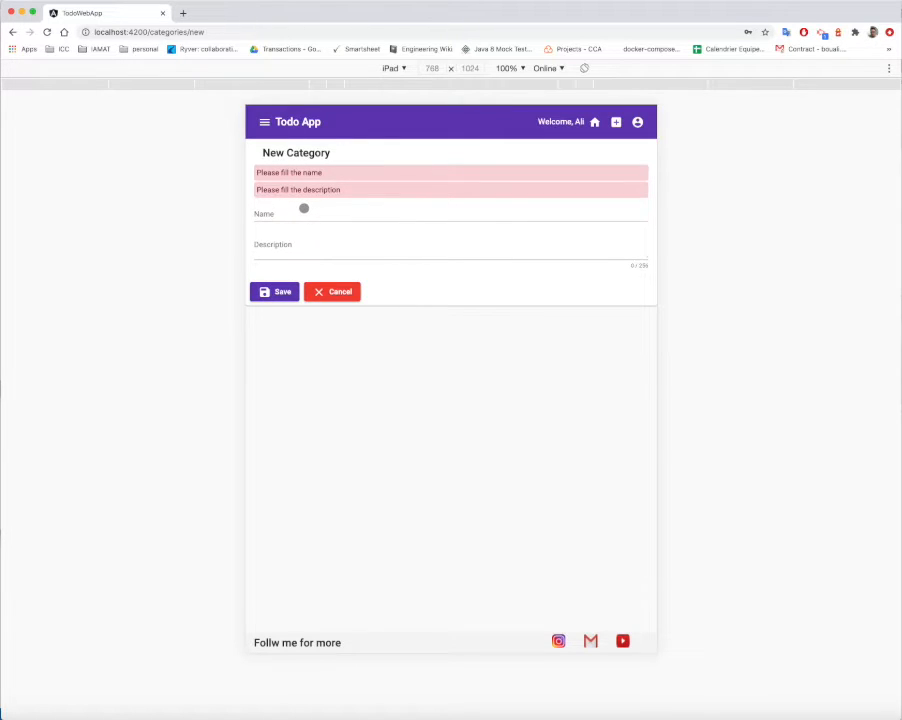
Name the category 'My category', give it a description and save it
{"action": "left_click", "coordinate": [450, 212]}
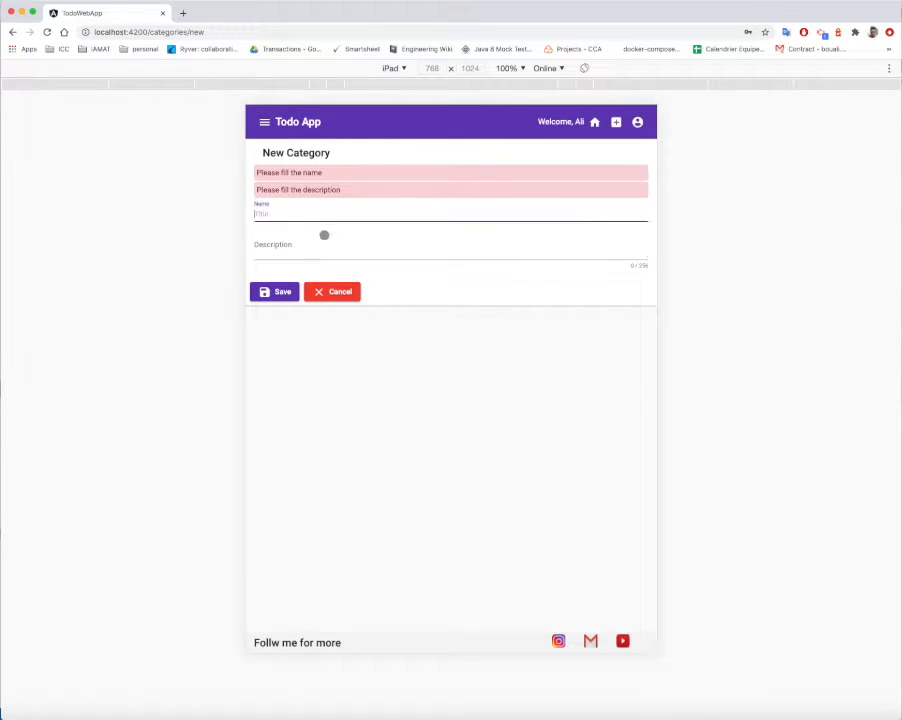
{"action": "left_click", "coordinate": [450, 212]}
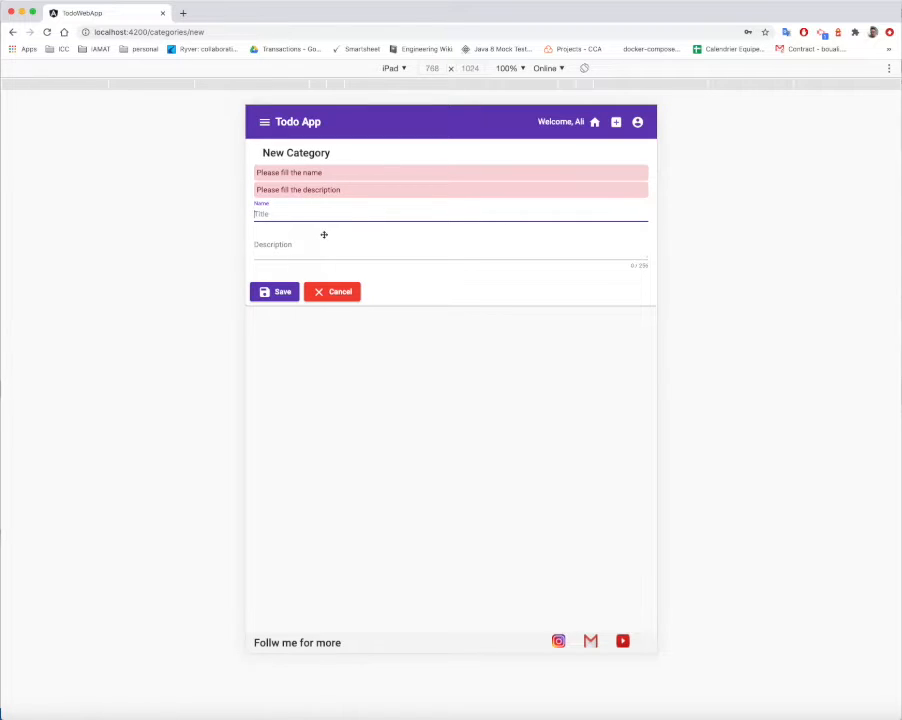
{"action": "type", "text": "My category"}
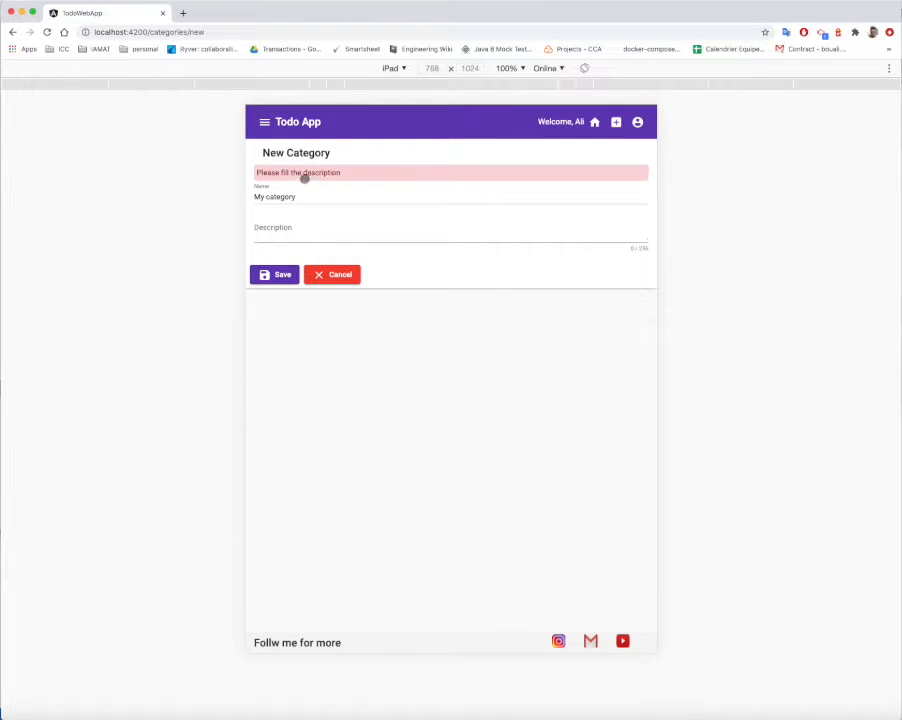
{"action": "left_click", "coordinate": [400, 230]}
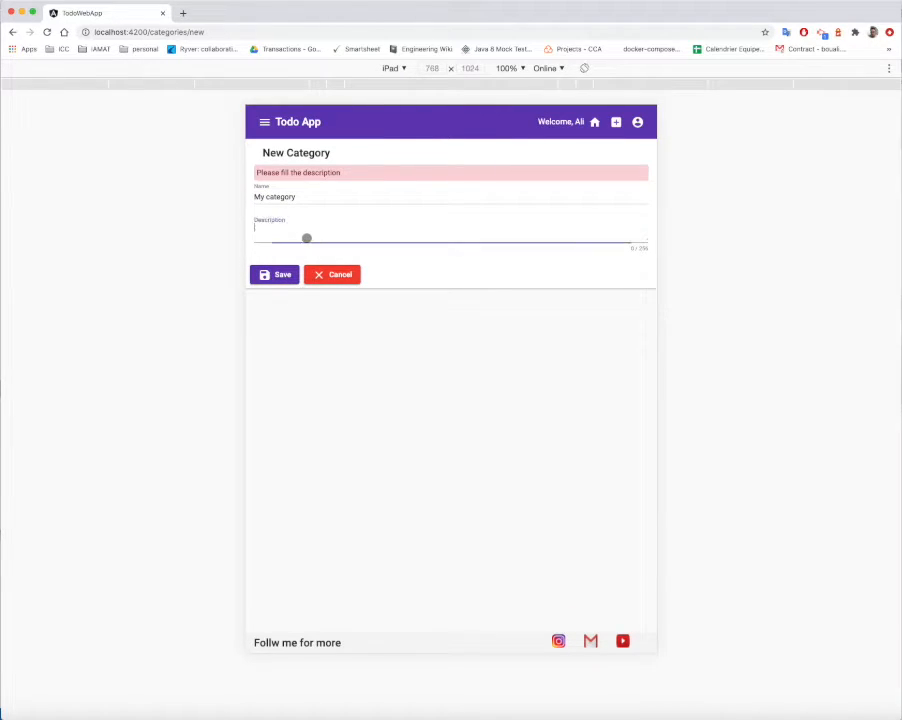
{"action": "type", "text": "My"}
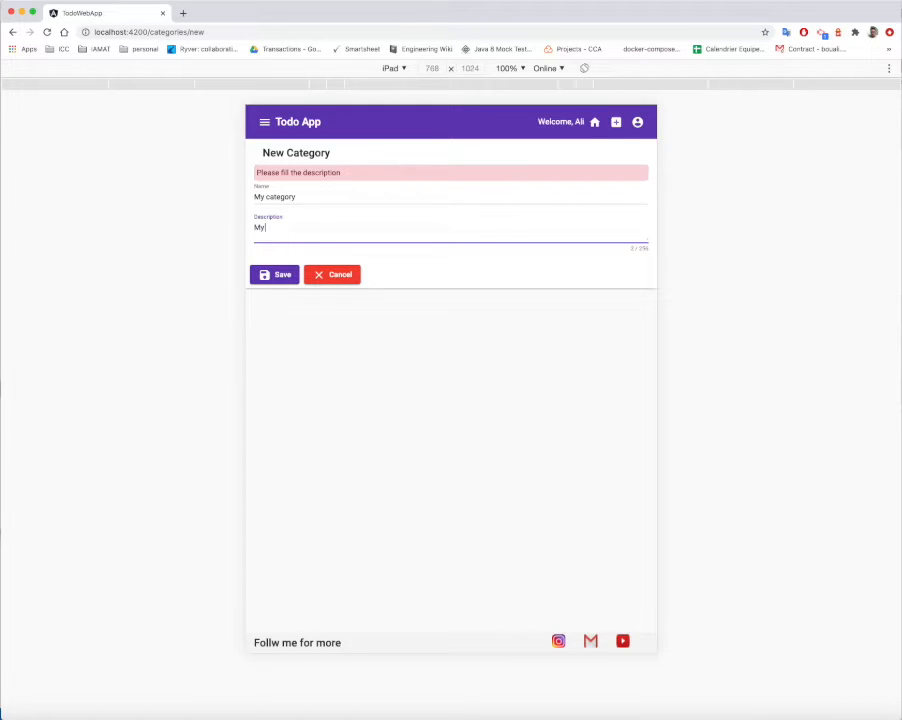
{"action": "type", "text": "category descript"}
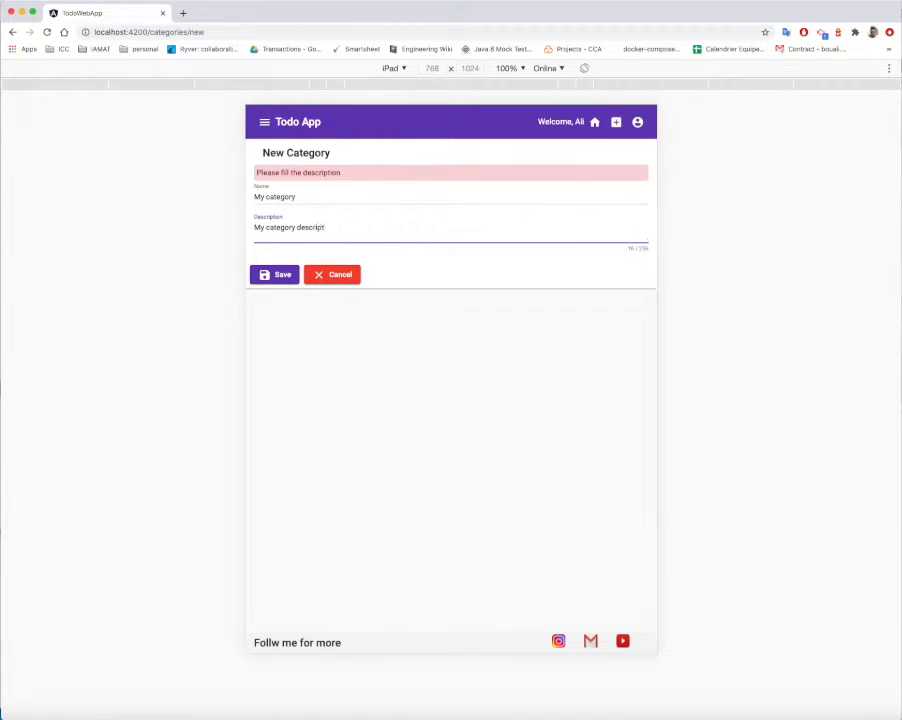
{"action": "left_click", "coordinate": [276, 274]}
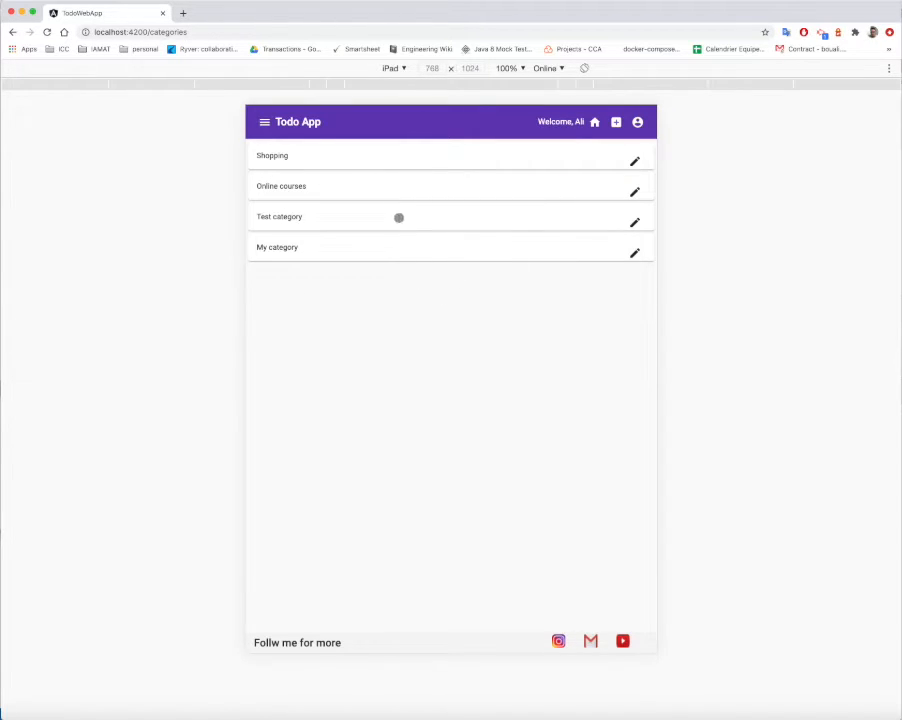
{"action": "mouse_move", "coordinate": [600, 140]}
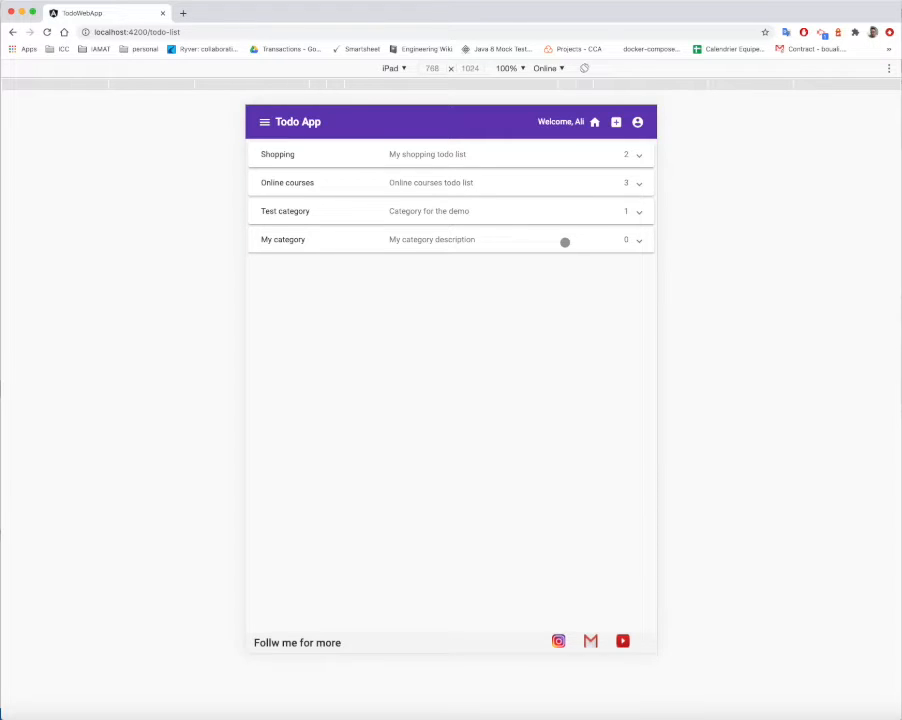
Start a new todo, attempt an empty save, then enter title 'Test todo' and a description
{"action": "left_click", "coordinate": [616, 122]}
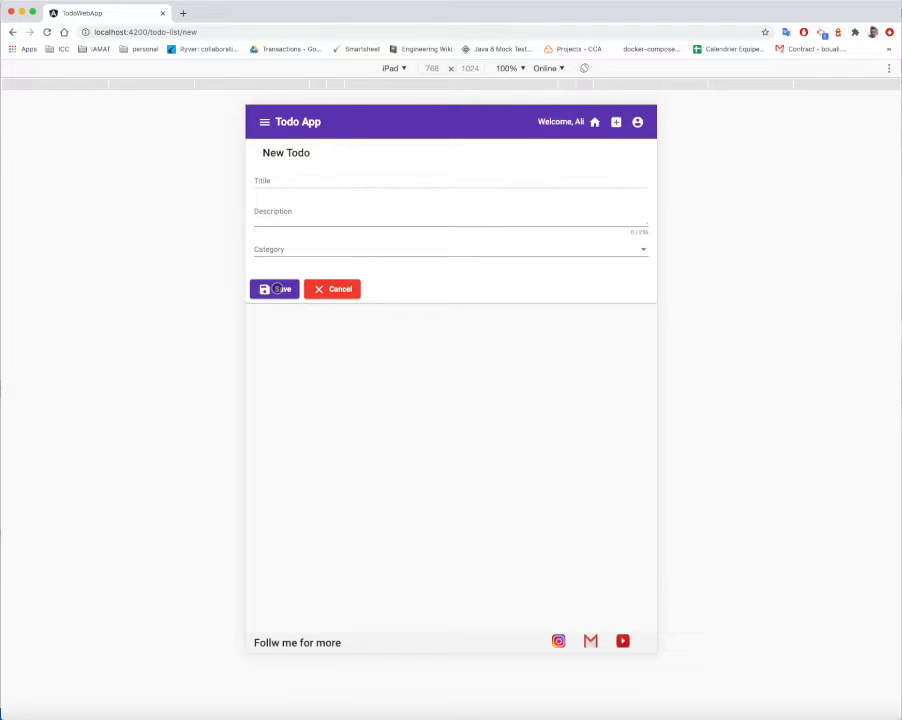
{"action": "left_click", "coordinate": [274, 288]}
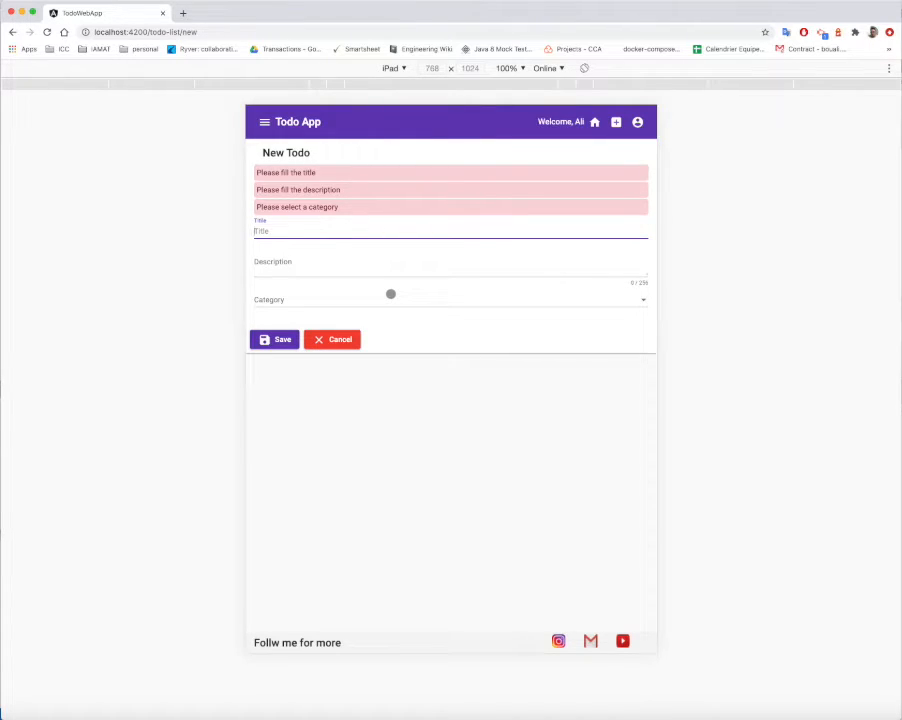
{"action": "type", "text": "Test"}
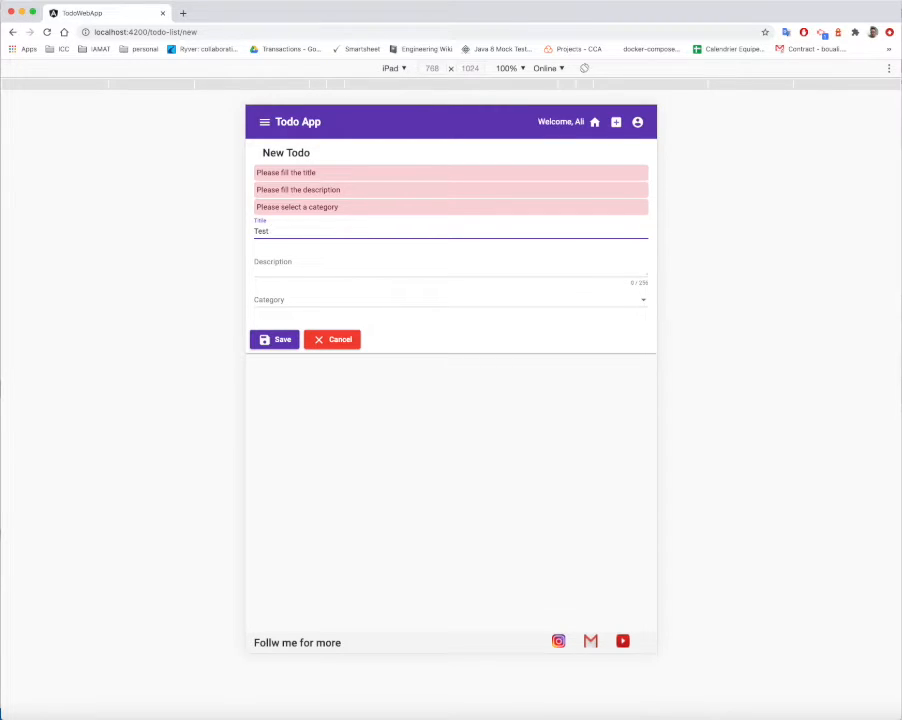
{"action": "type", "text": "te"}
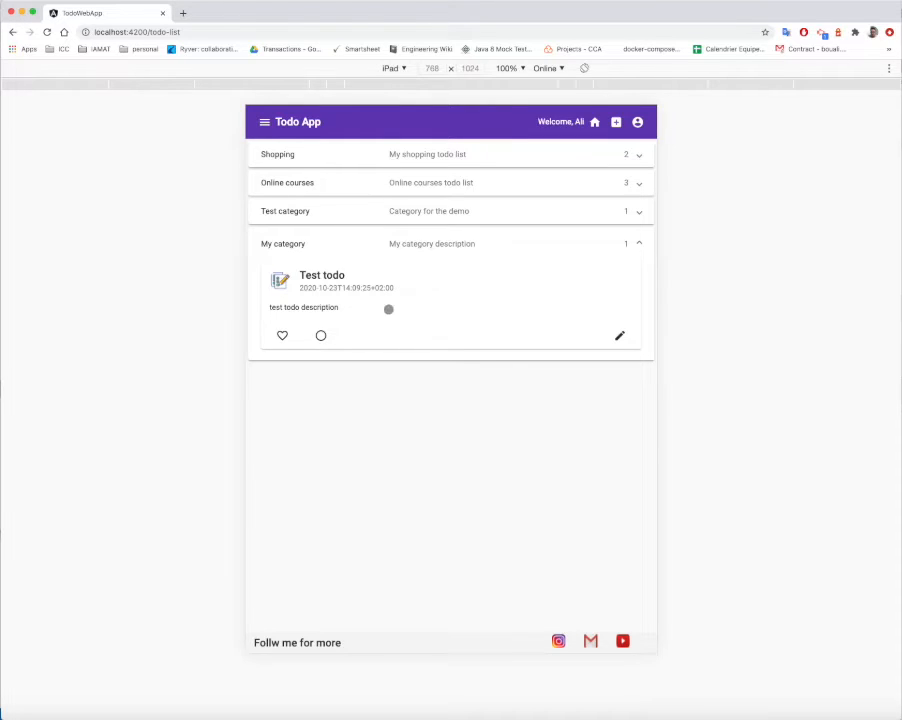
{"action": "mouse_move", "coordinate": [396, 314]}
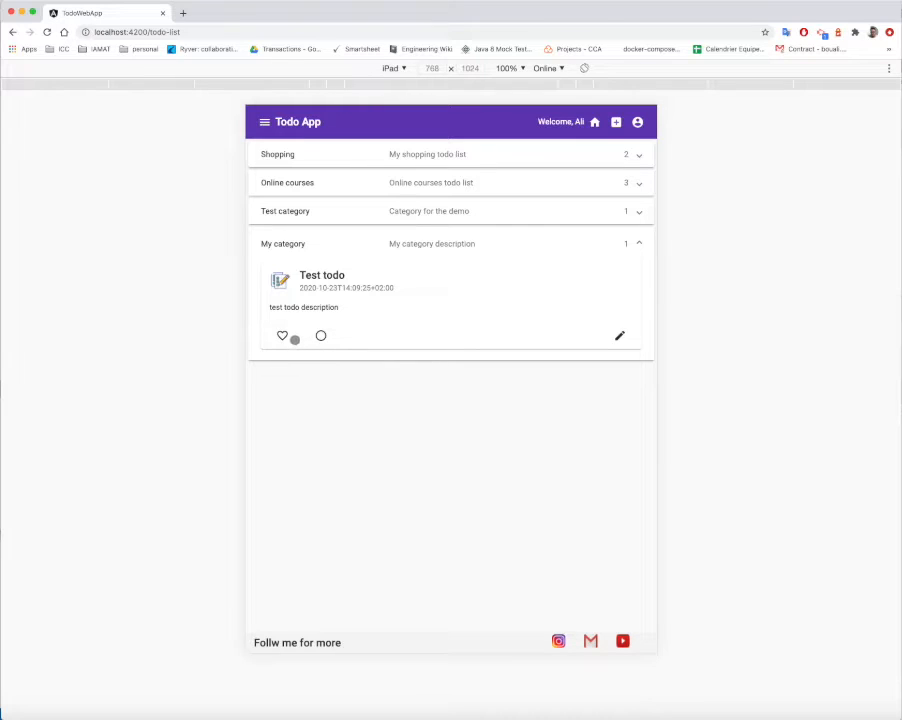
Favourite and complete Test todo, collapse My category and open the account options
{"action": "left_click", "coordinate": [282, 336]}
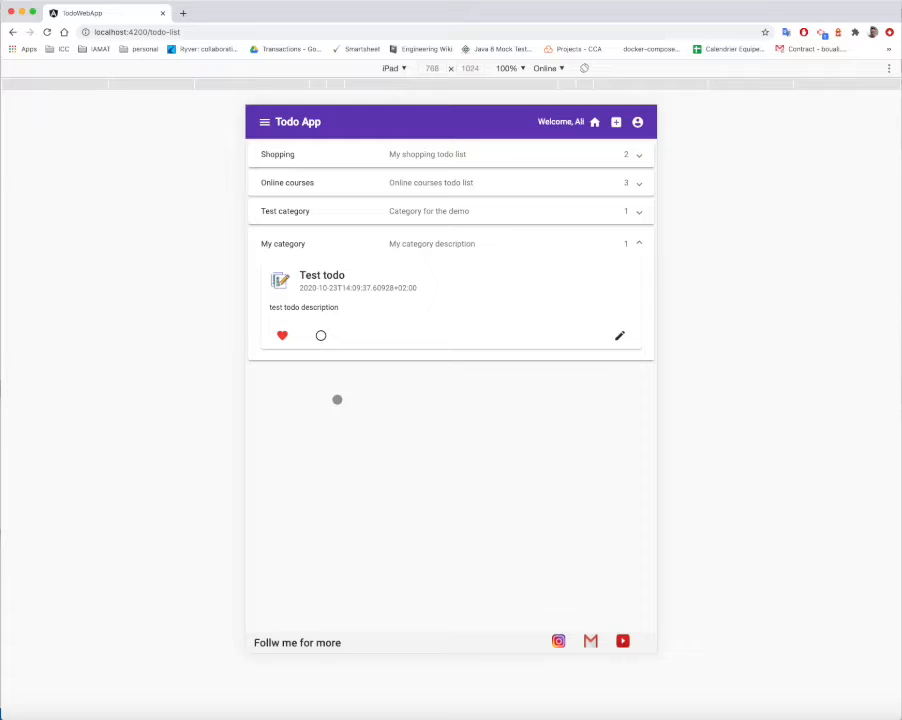
{"action": "left_click", "coordinate": [320, 336]}
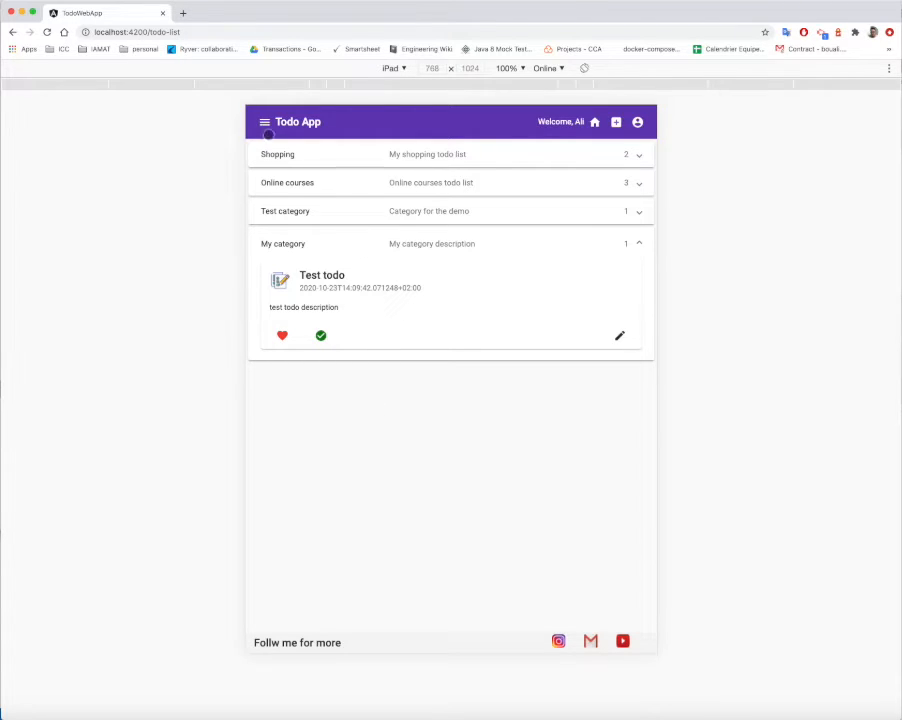
{"action": "left_click", "coordinate": [264, 122]}
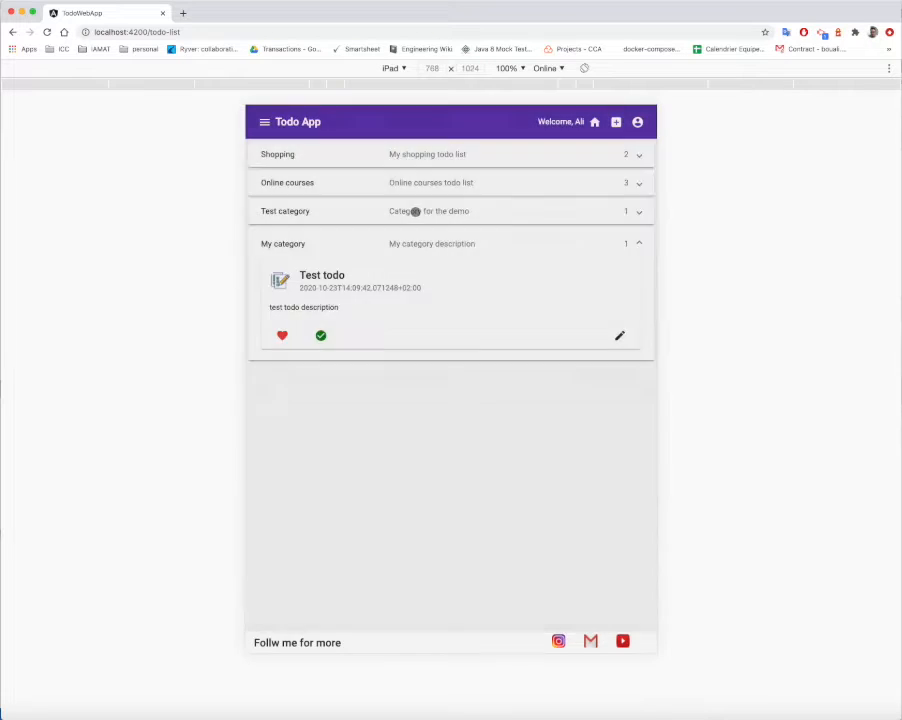
{"action": "left_click", "coordinate": [638, 244]}
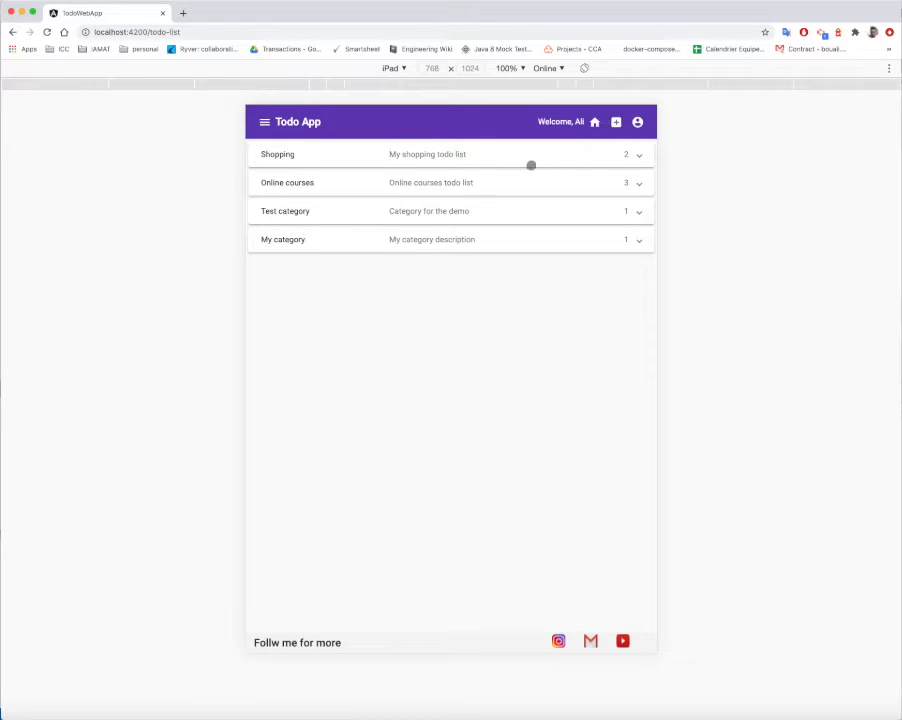
{"action": "left_click", "coordinate": [638, 122]}
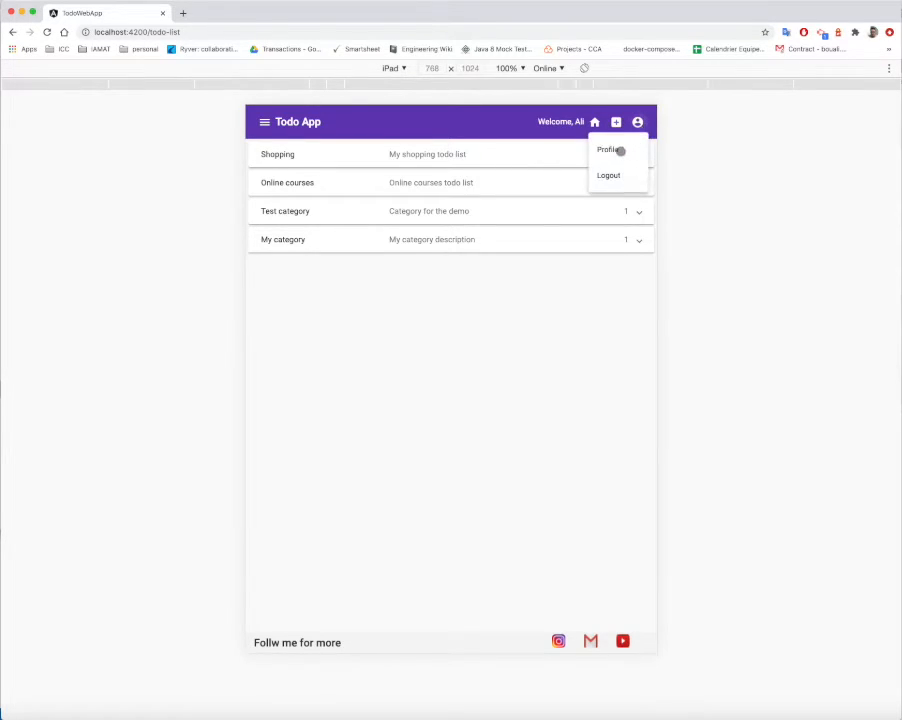
View the user profile and log out back to the login page
{"action": "left_click", "coordinate": [608, 148]}
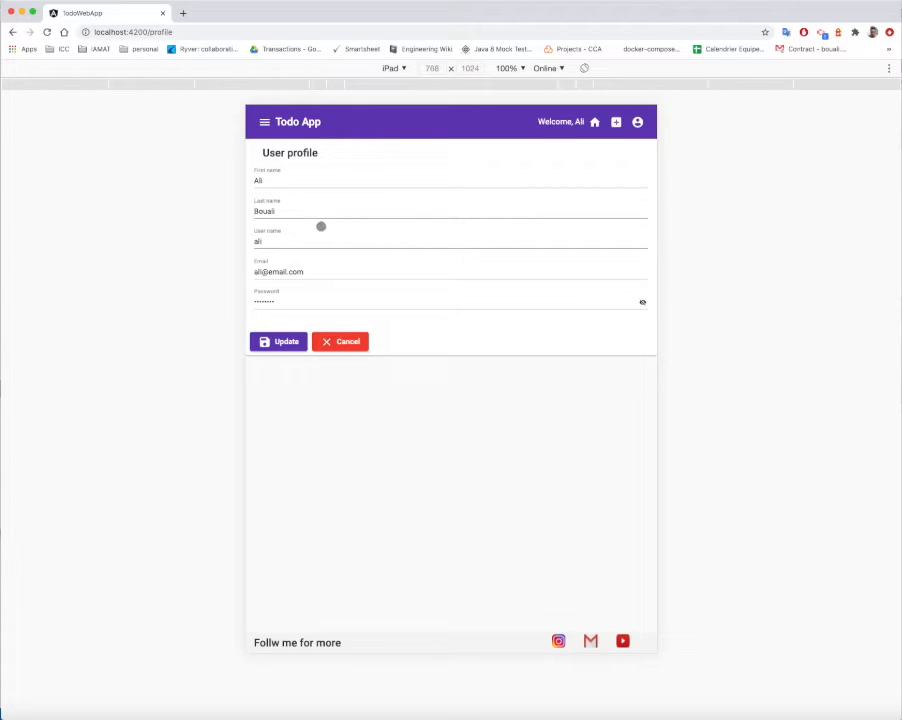
{"action": "left_click", "coordinate": [340, 340]}
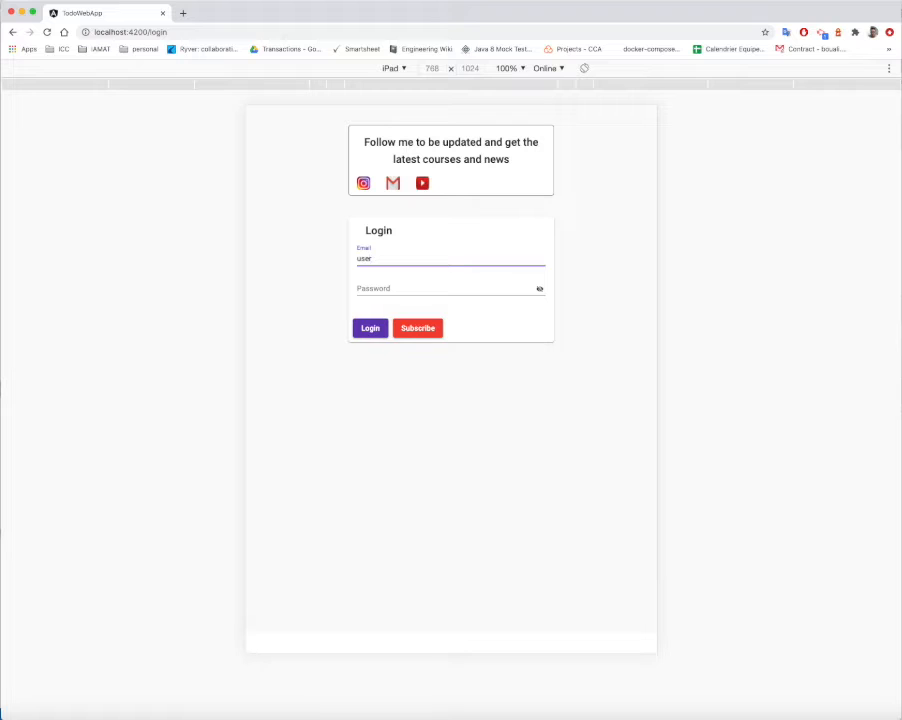
Enter the other user's email and password and log in
{"action": "type", "text": "@email.com"}
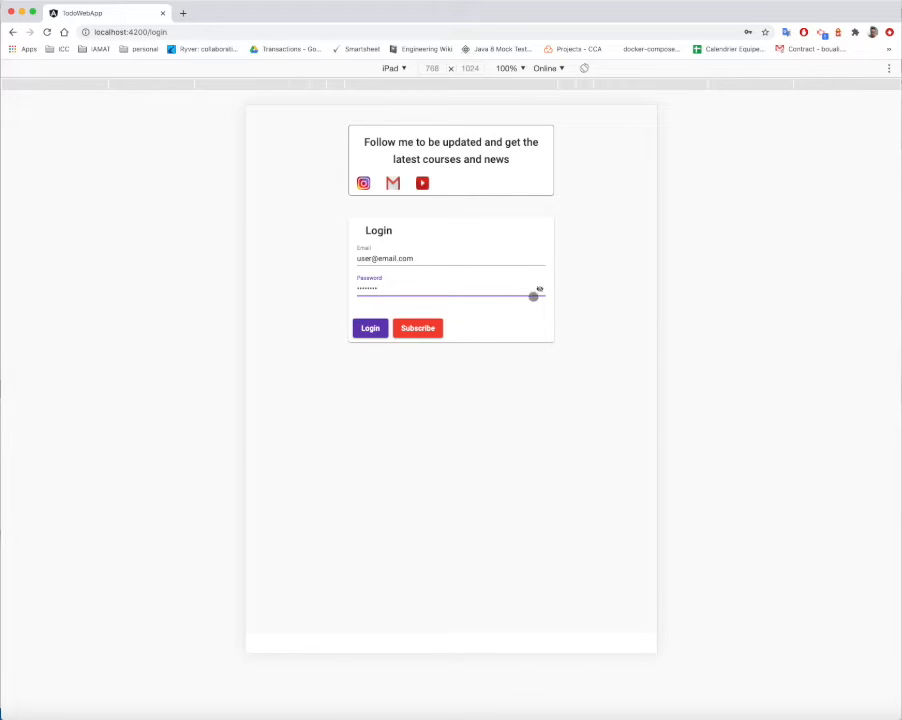
{"action": "left_click", "coordinate": [538, 292]}
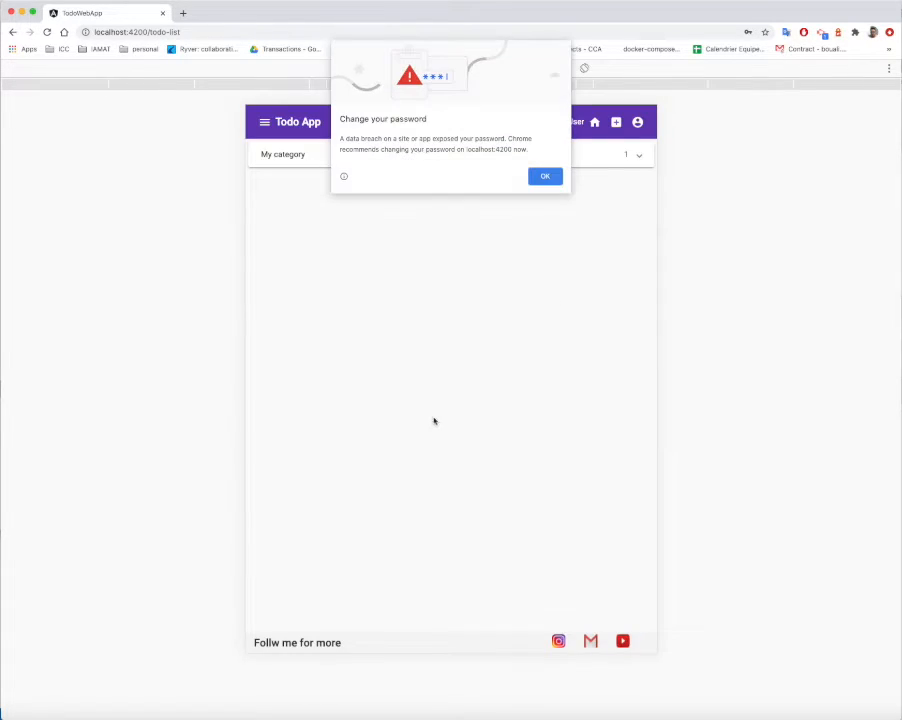
Dismiss the password warning, retitle the todo 'My todo' and select 'edited' in the description for removal
{"action": "left_click", "coordinate": [544, 176]}
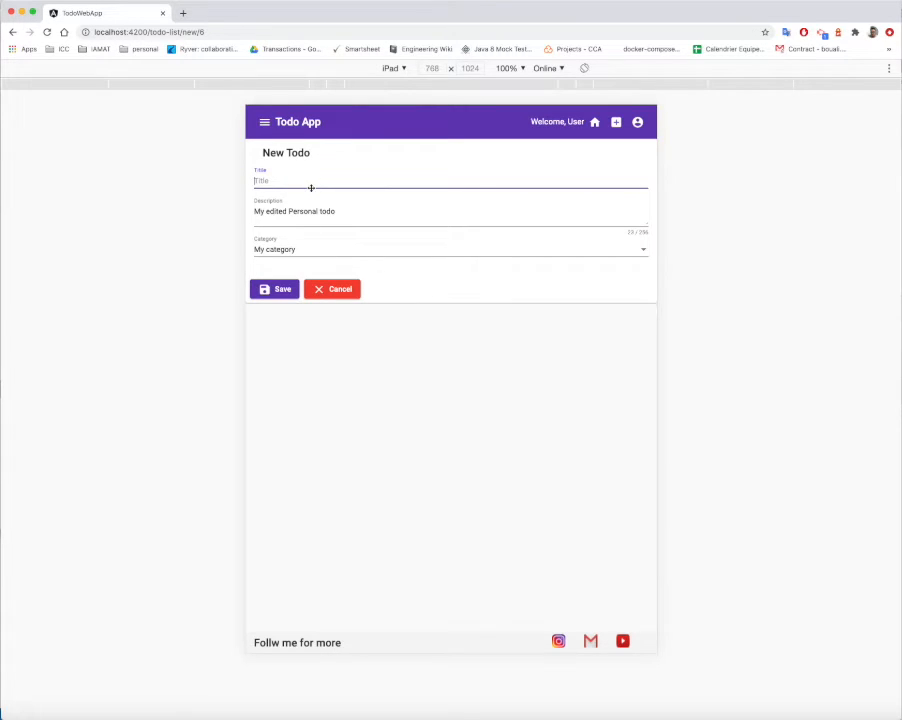
{"action": "type", "text": "My todo"}
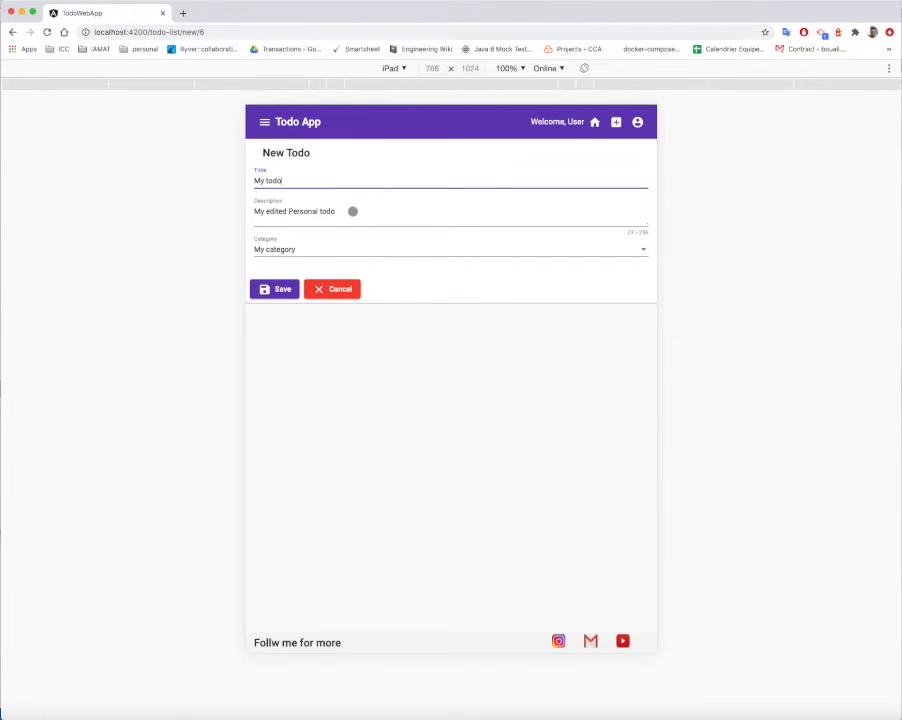
{"action": "left_click", "coordinate": [300, 212]}
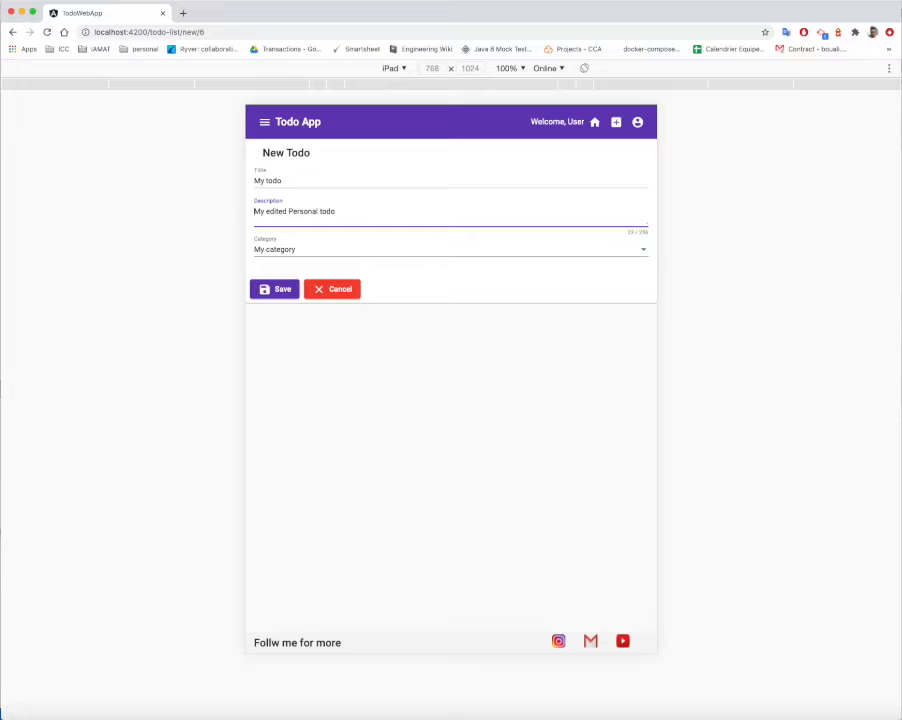
{"action": "double_click", "coordinate": [272, 212]}
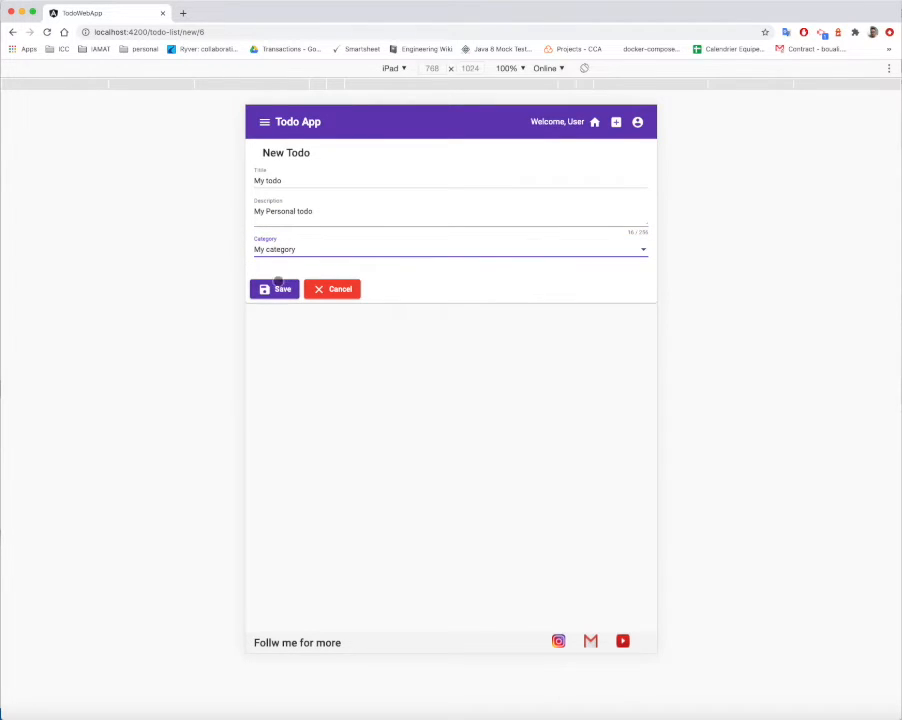
Save the edited todo, check 'My todo' under My category, collapse it and sign out
{"action": "left_click", "coordinate": [276, 288]}
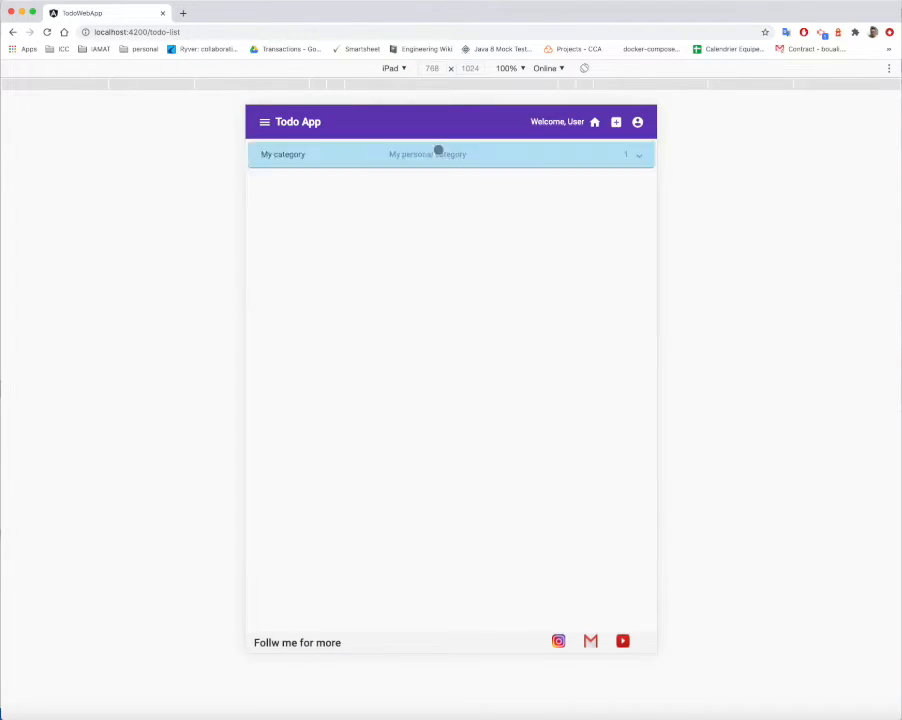
{"action": "left_click", "coordinate": [450, 154]}
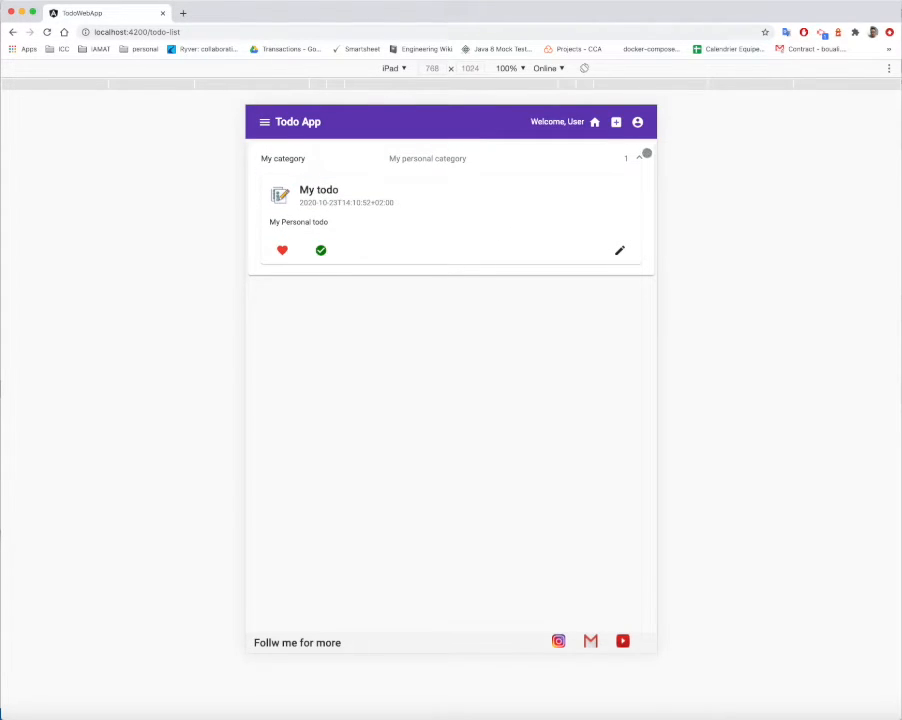
{"action": "left_click", "coordinate": [640, 154]}
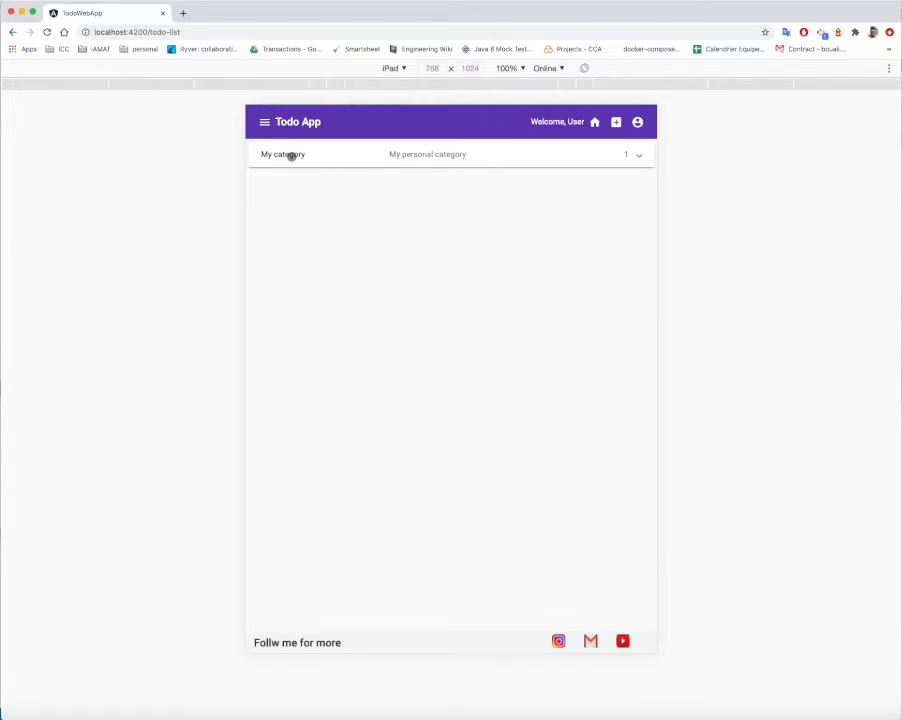
{"action": "left_click", "coordinate": [284, 154]}
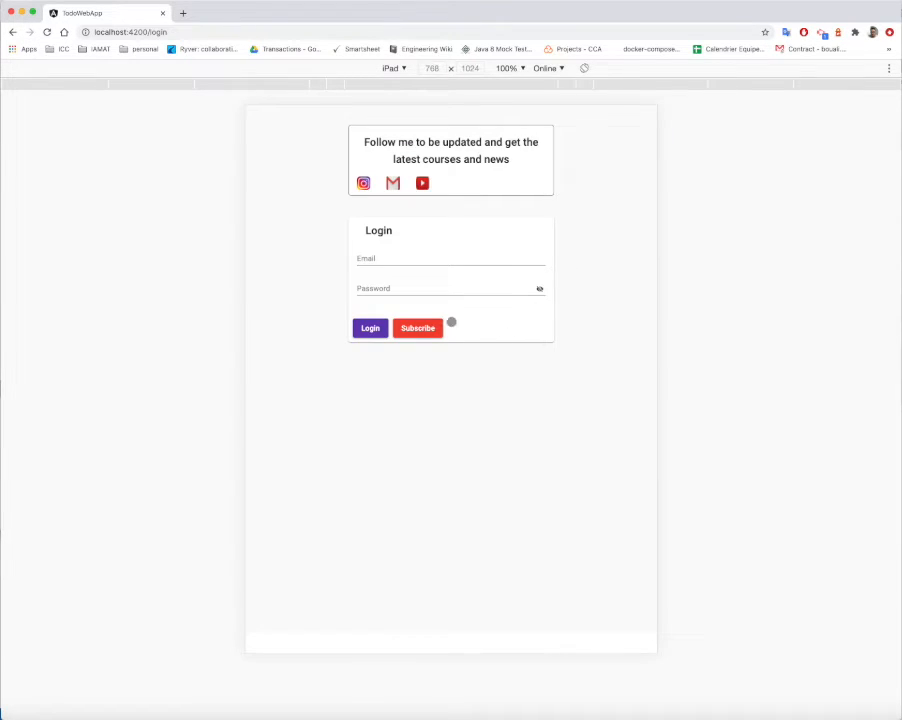
{"action": "left_click", "coordinate": [416, 328]}
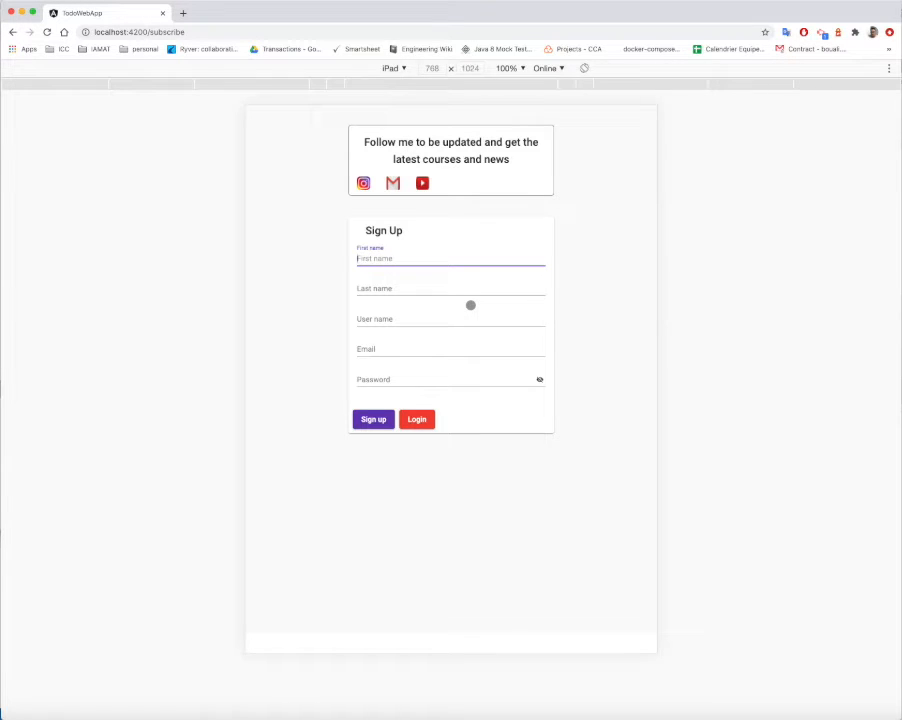
{"action": "type", "text": "je"}
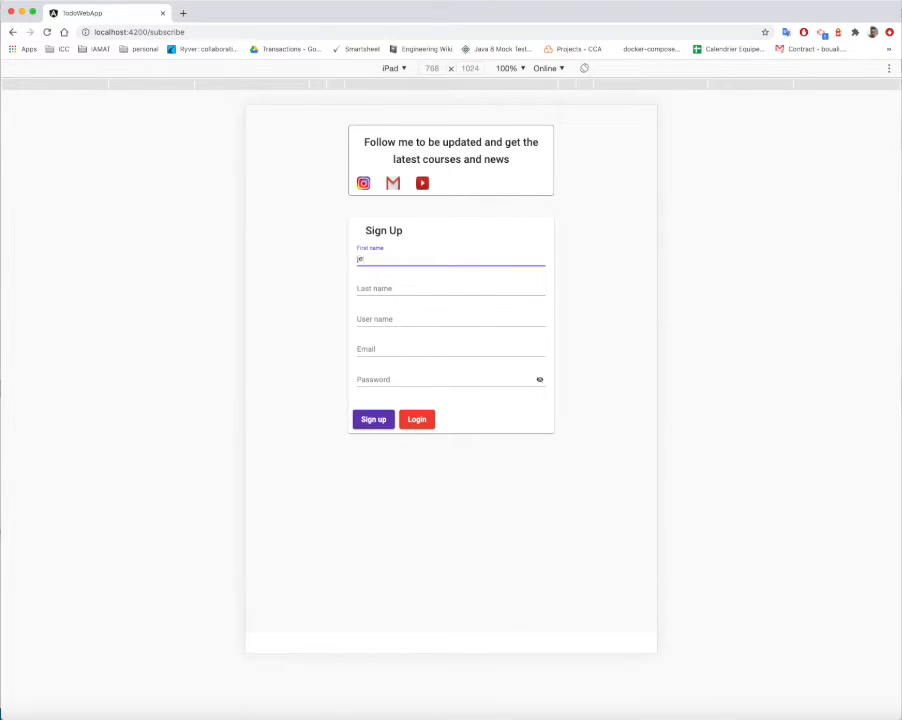
{"action": "type", "text": "Jean"}
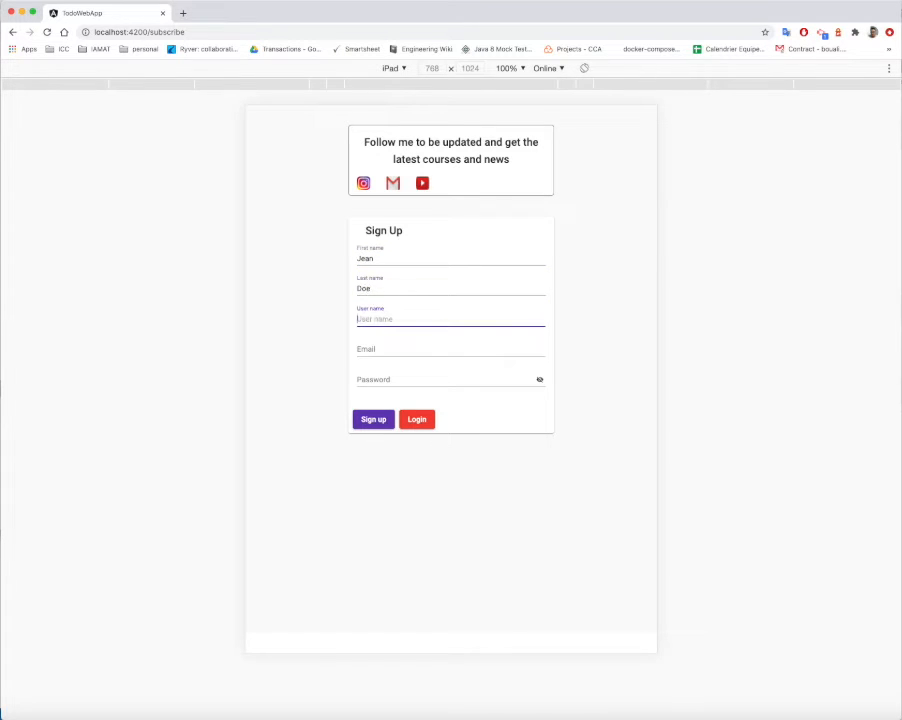
{"action": "type", "text": "jean"}
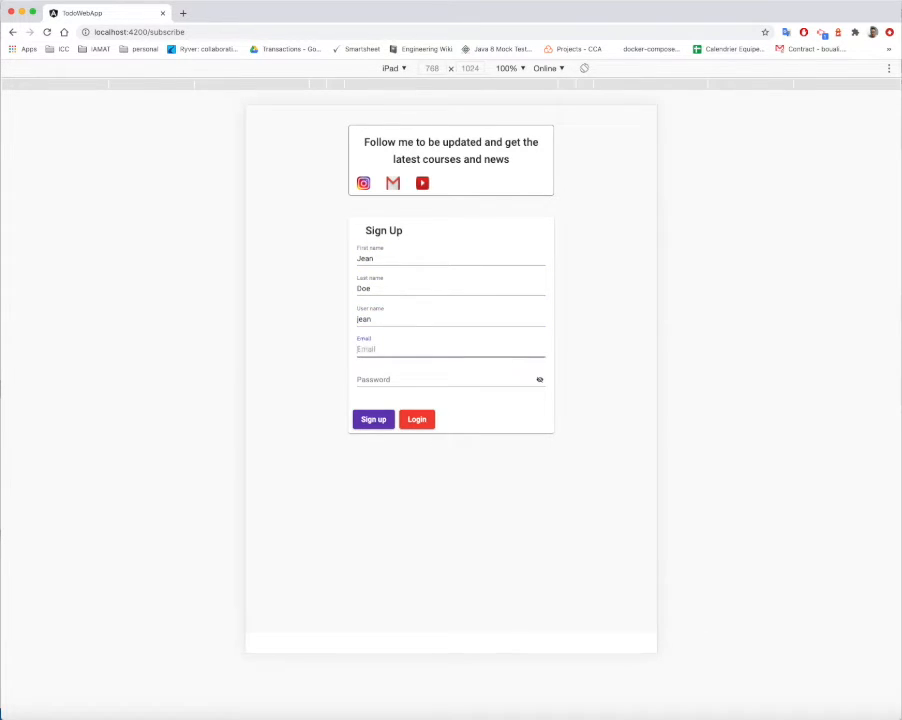
{"action": "type", "text": "joe"}
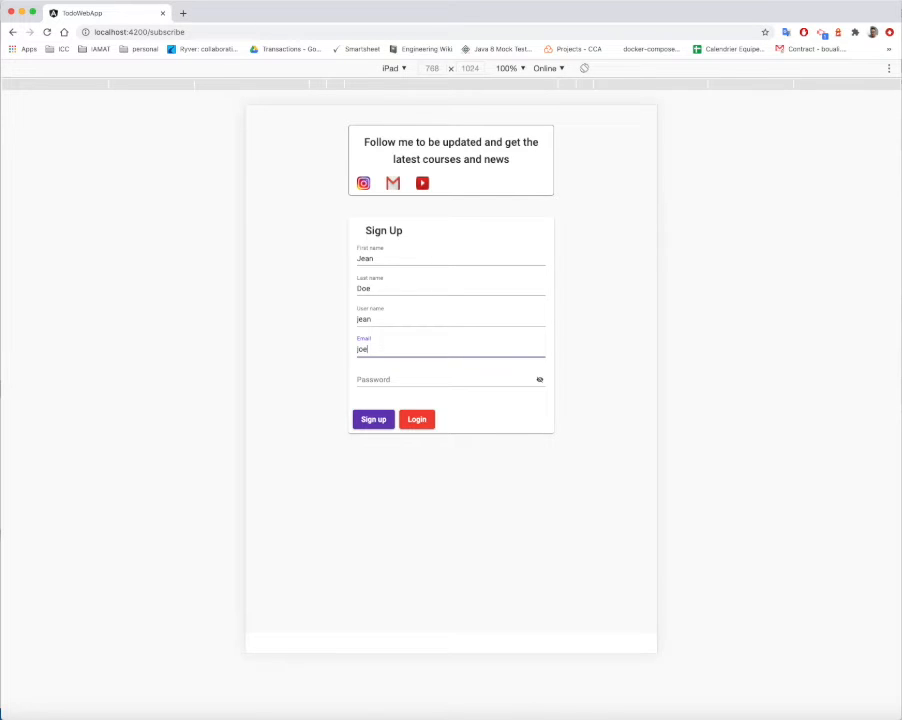
{"action": "type", "text": "jean@email.com"}
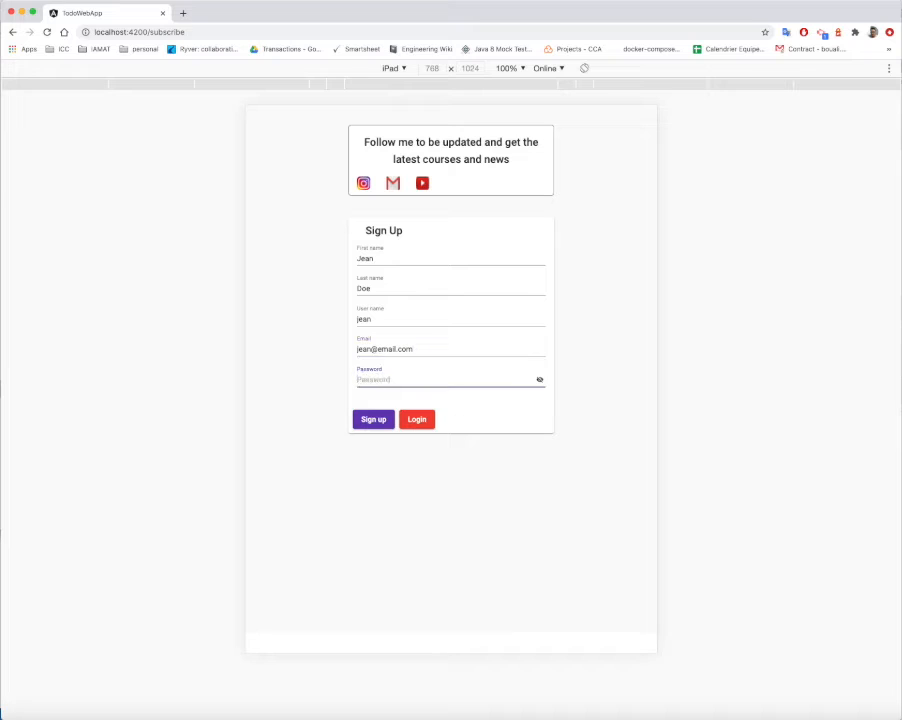
{"action": "type", "text": "password"}
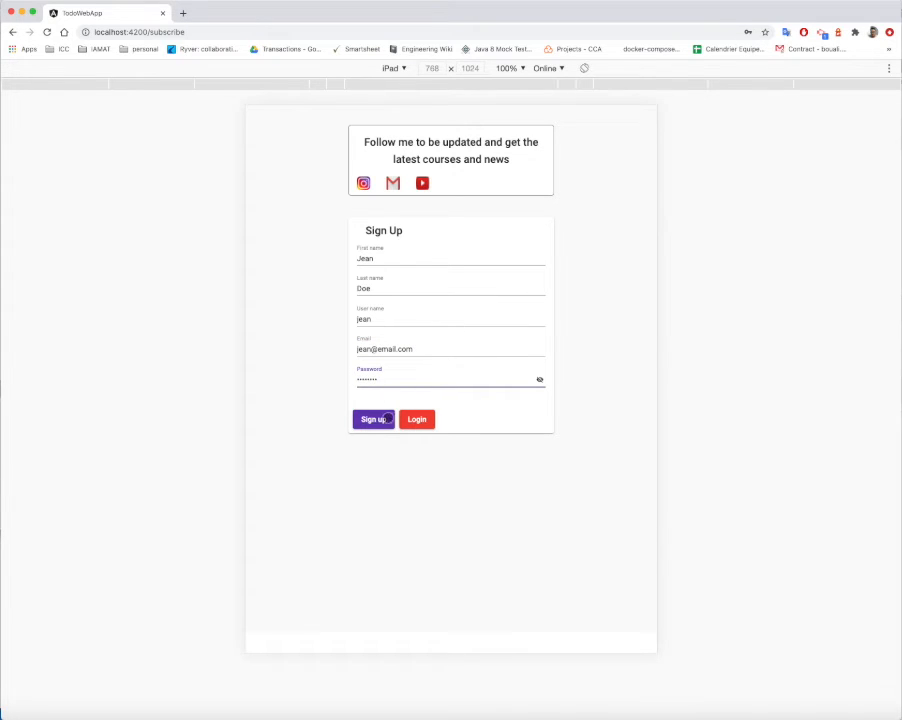
Submit the sign-up form for Jean and dismiss Chrome's password security warning
{"action": "left_click", "coordinate": [372, 420]}
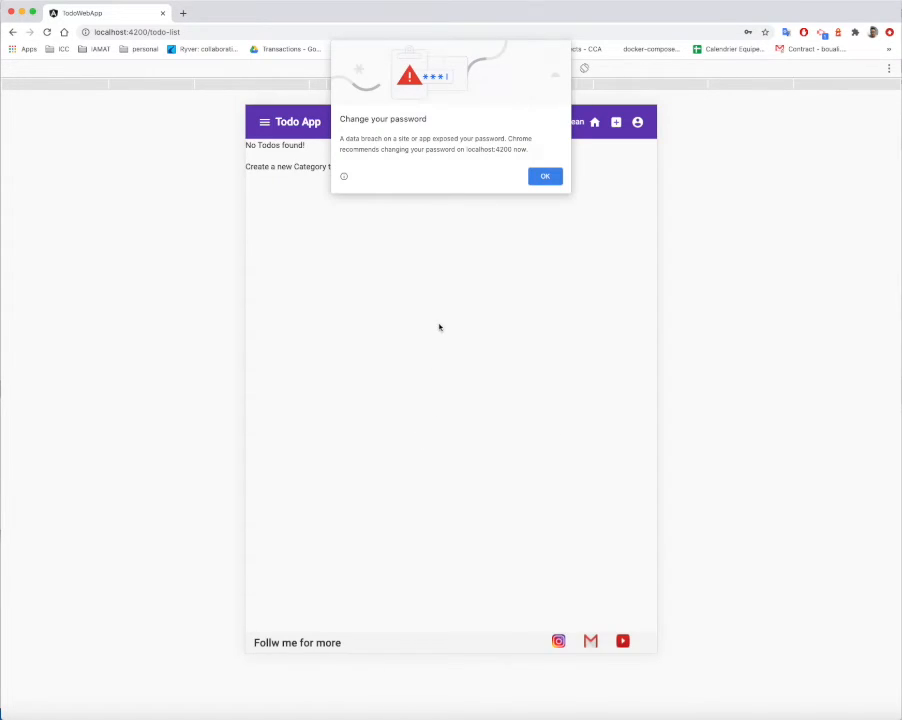
{"action": "left_click", "coordinate": [544, 176]}
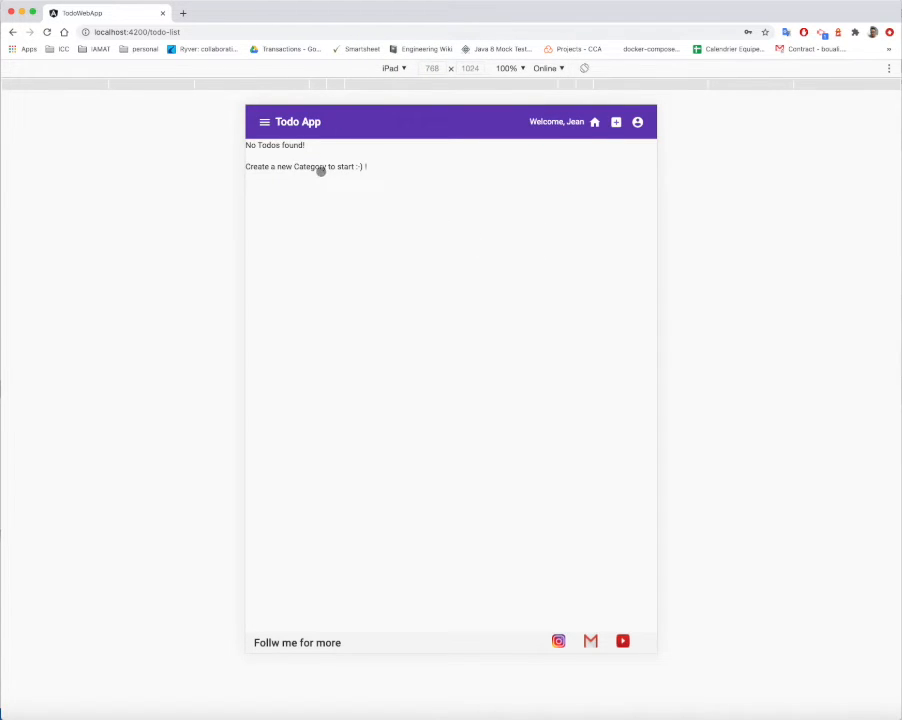
{"action": "mouse_move", "coordinate": [320, 194]}
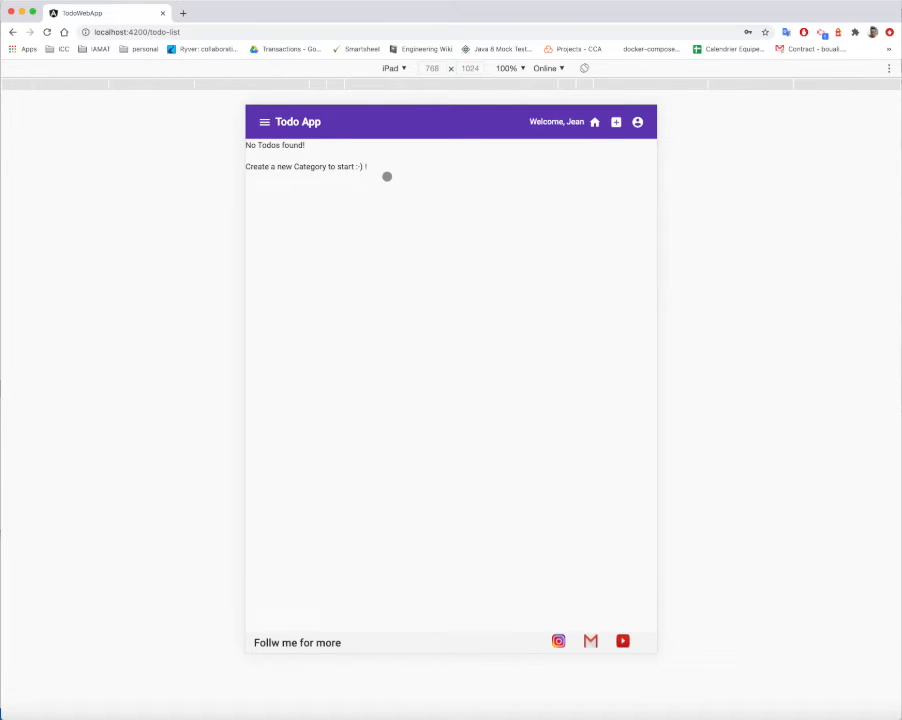
{"action": "mouse_move", "coordinate": [328, 152]}
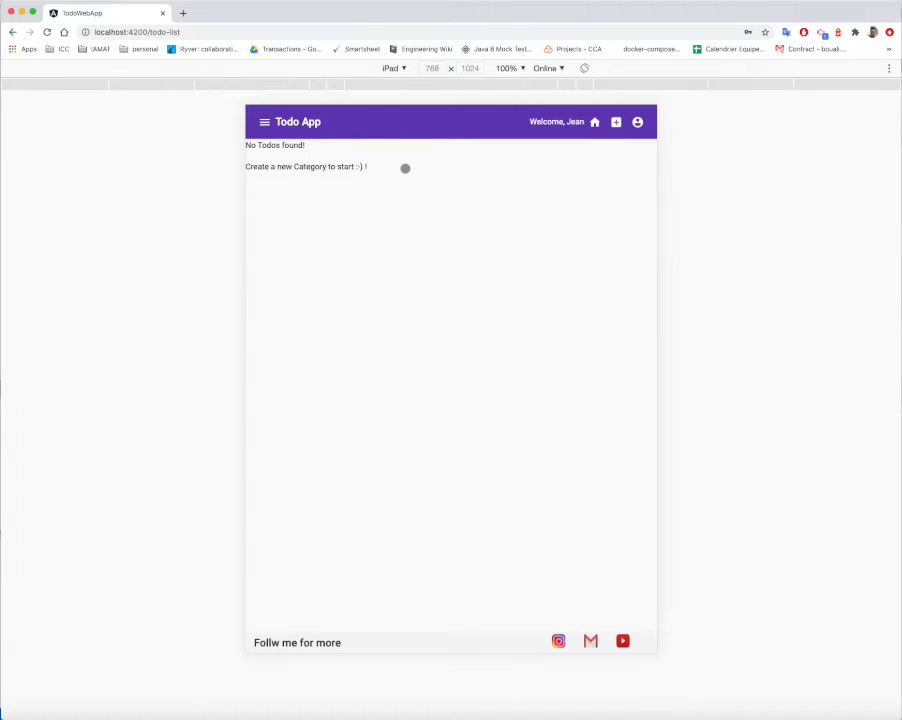
Add a new category named 'Jean category' with description 'Jean Doe category' and save it
{"action": "left_click", "coordinate": [616, 122]}
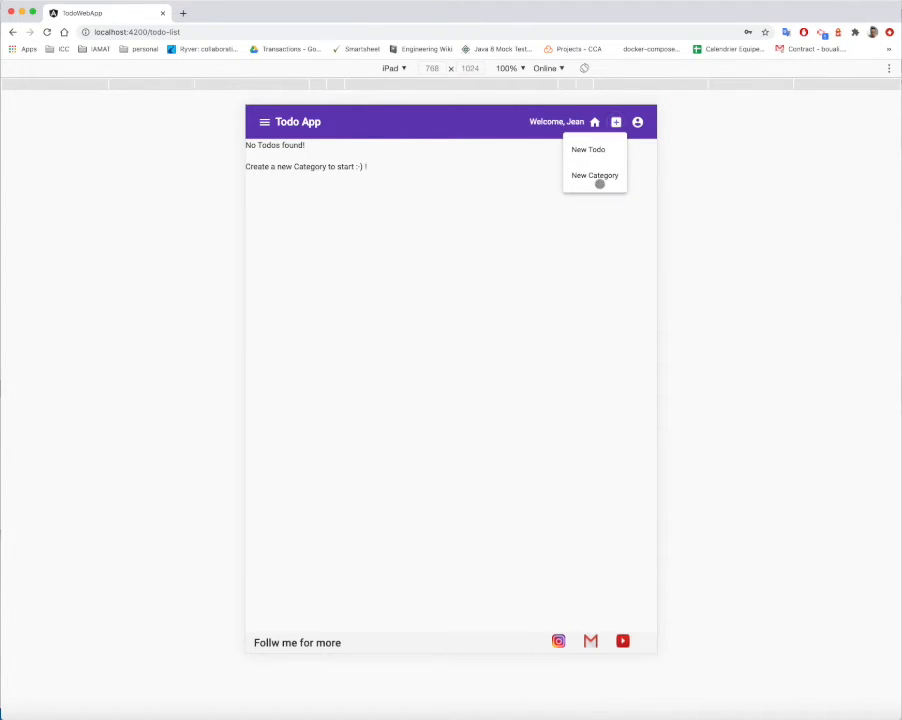
{"action": "left_click", "coordinate": [594, 176]}
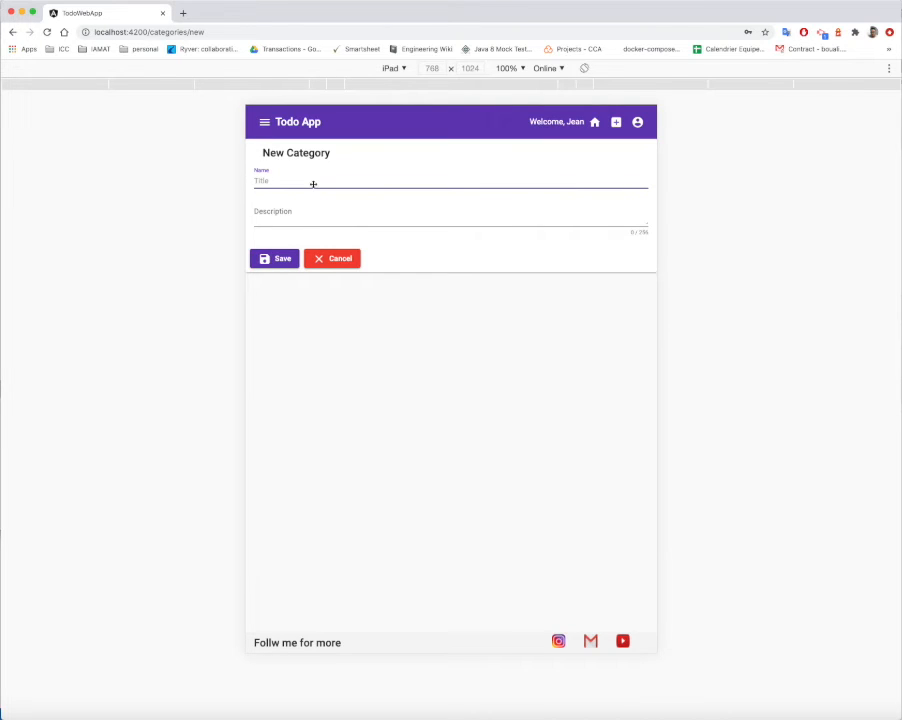
{"action": "type", "text": "Jean ca"}
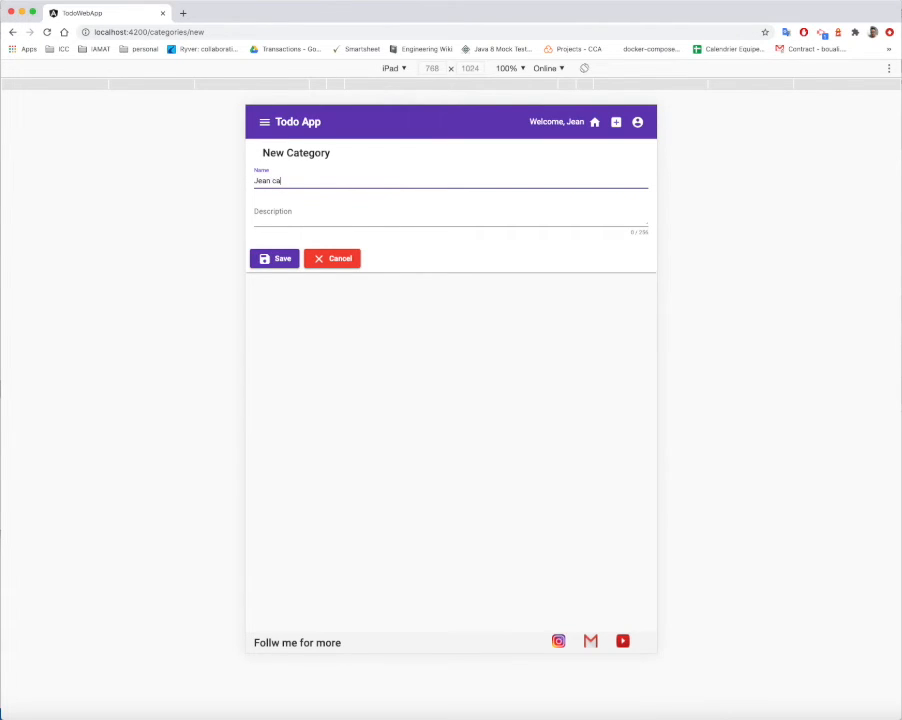
{"action": "left_click", "coordinate": [450, 216]}
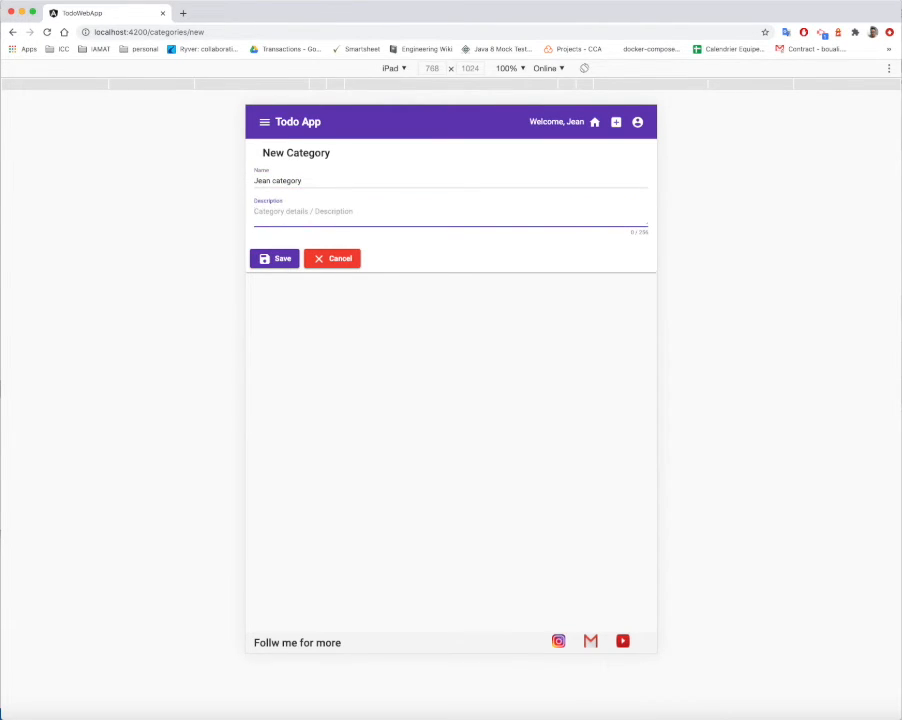
{"action": "type", "text": "Jeson"}
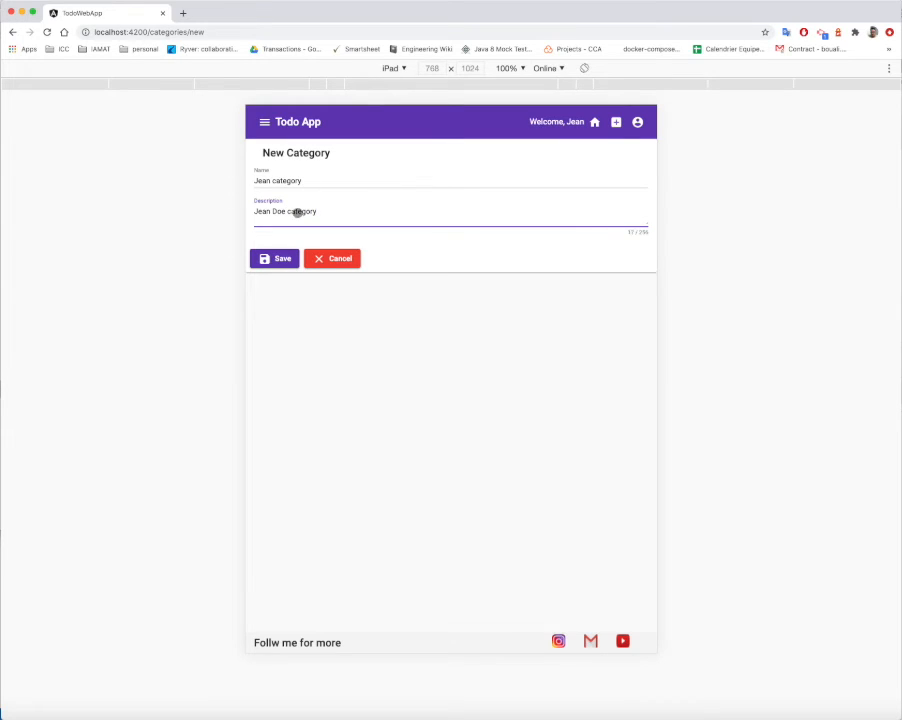
{"action": "left_click", "coordinate": [276, 258]}
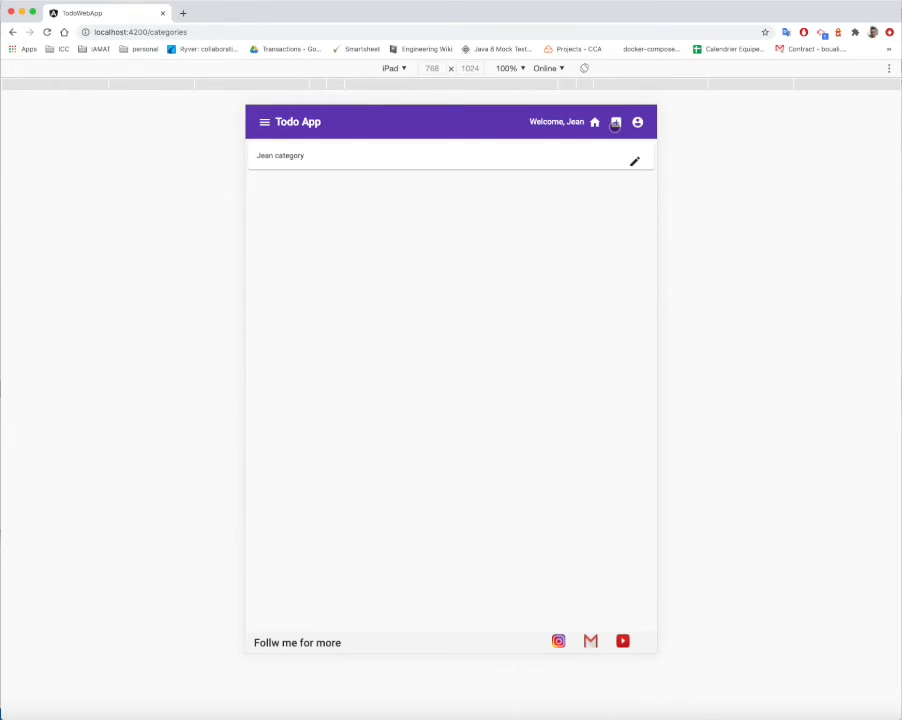
Add a new todo titled 'Jean todo', described 'Jean Doe todo', under Jean category and save it
{"action": "left_click", "coordinate": [616, 122]}
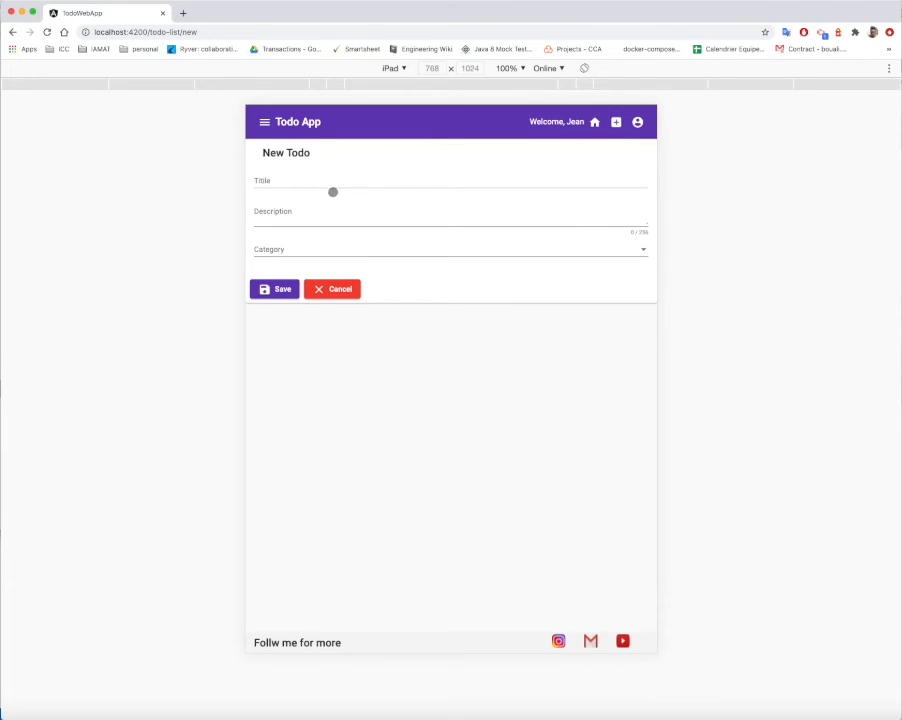
{"action": "type", "text": "Jean todo"}
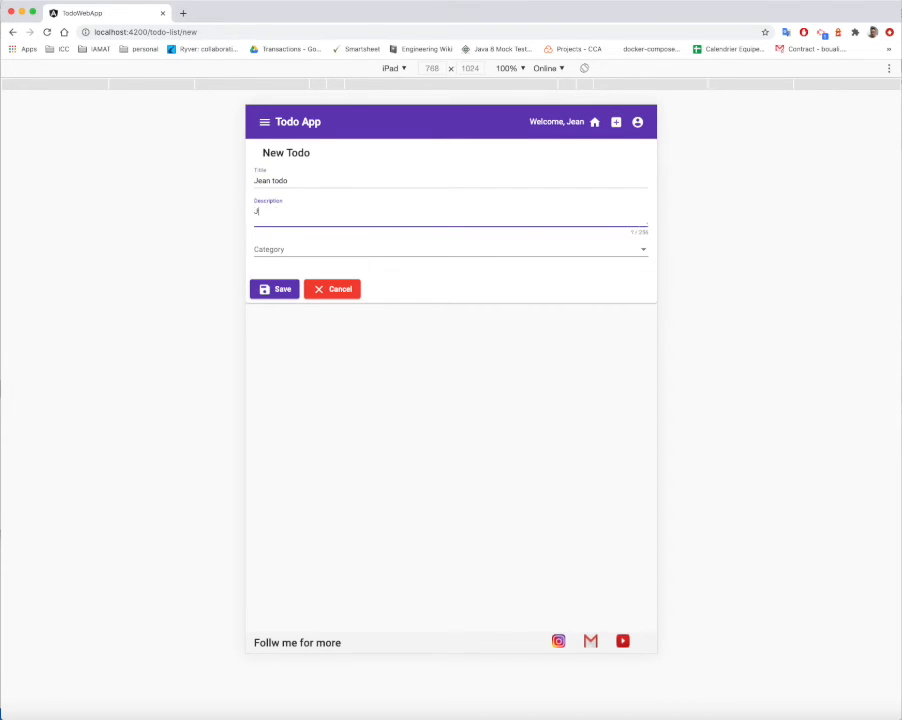
{"action": "type", "text": "Jean Doe todo"}
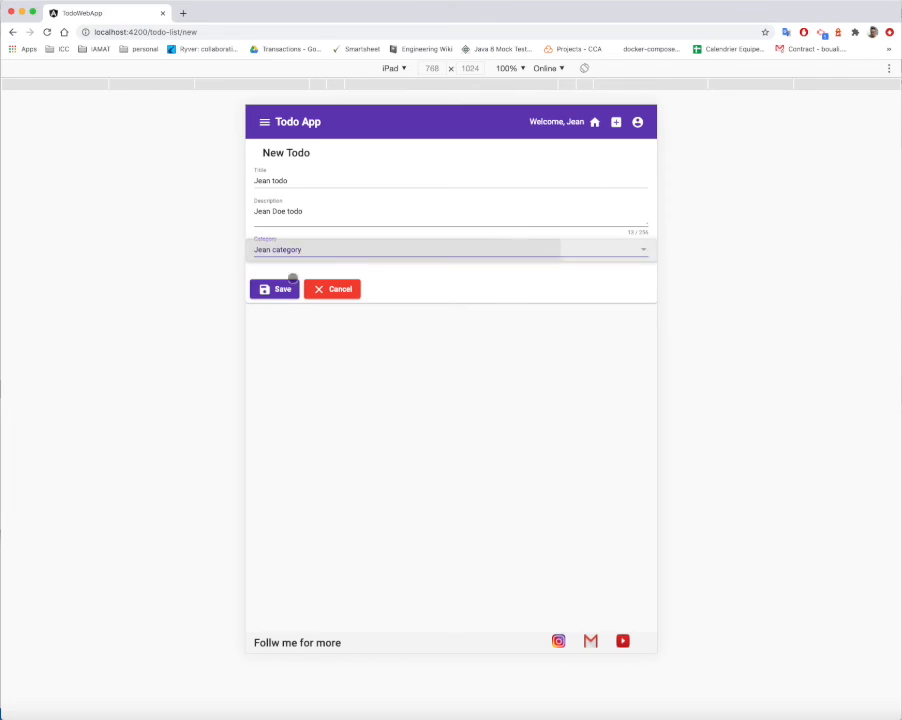
{"action": "left_click", "coordinate": [276, 288]}
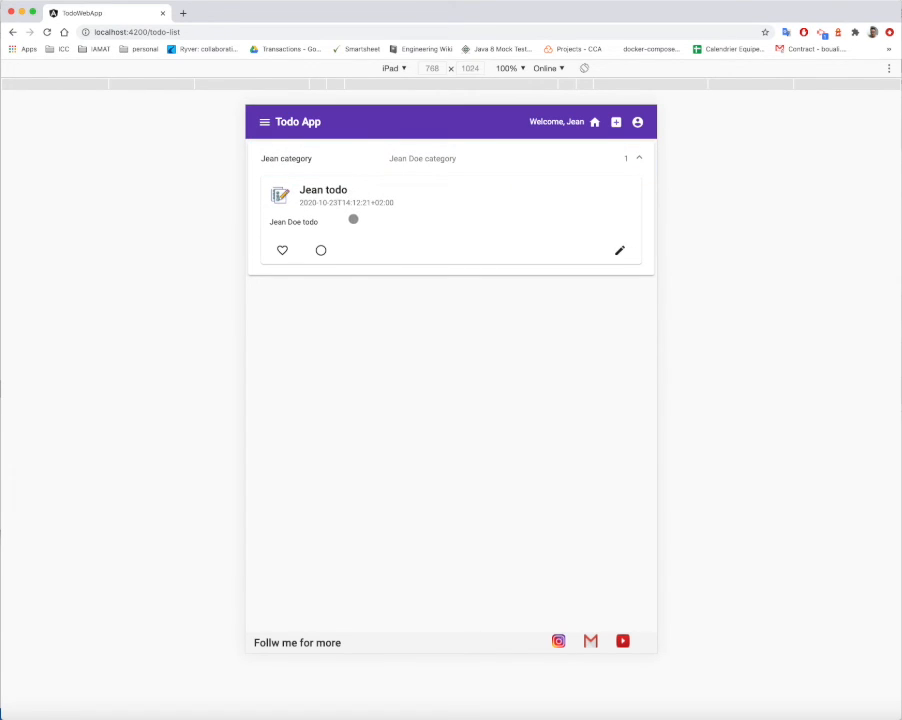
Mark the Jean todo card as a favourite and as completed
{"action": "left_click", "coordinate": [282, 250]}
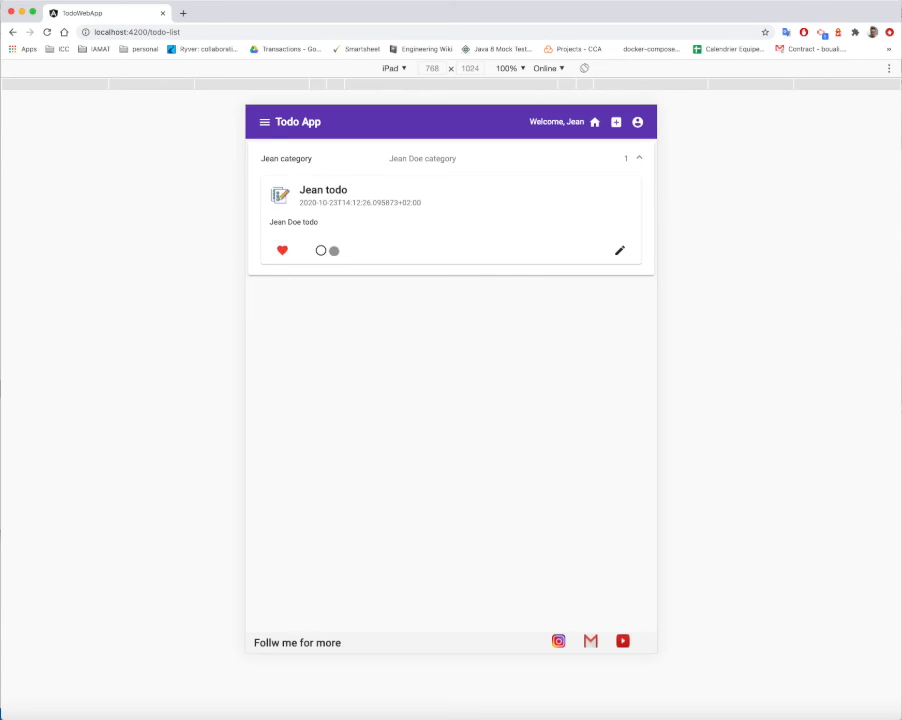
{"action": "left_click", "coordinate": [328, 250]}
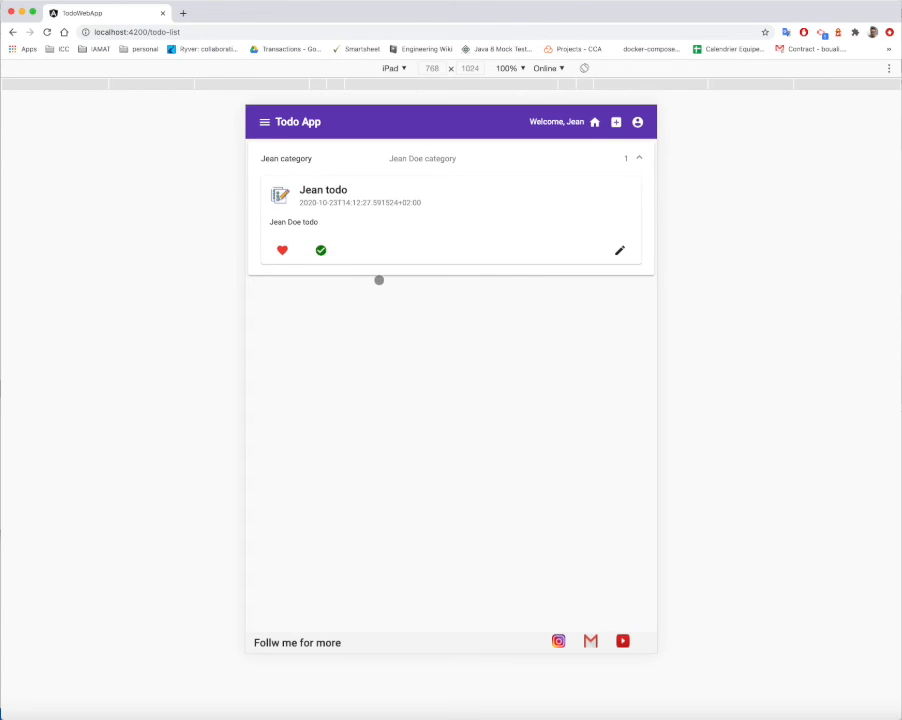